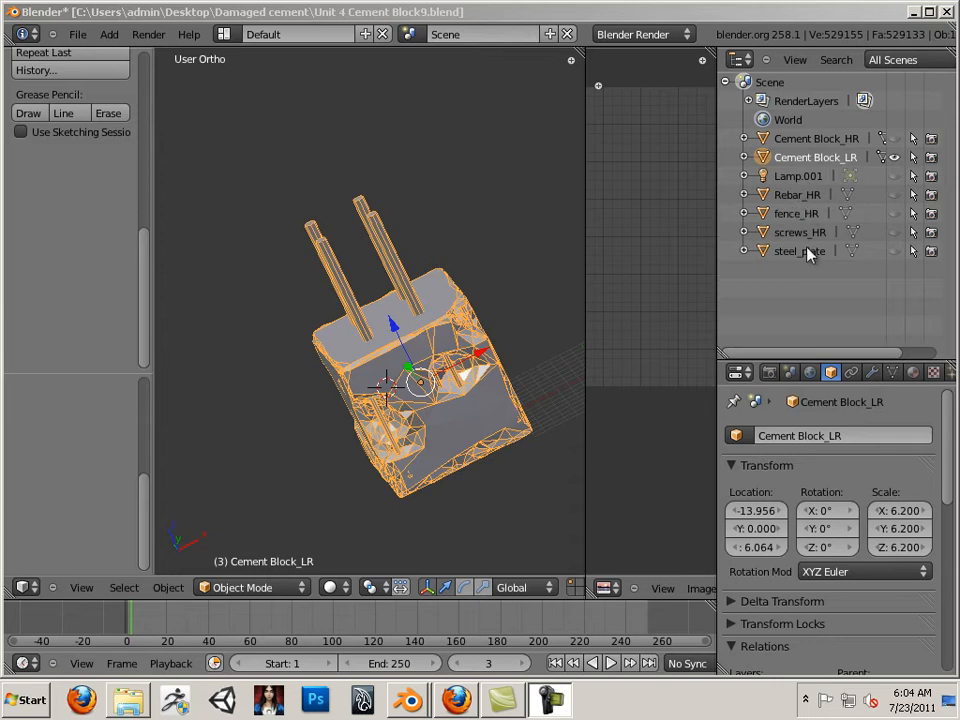
pyautogui.moveTo(448, 288)
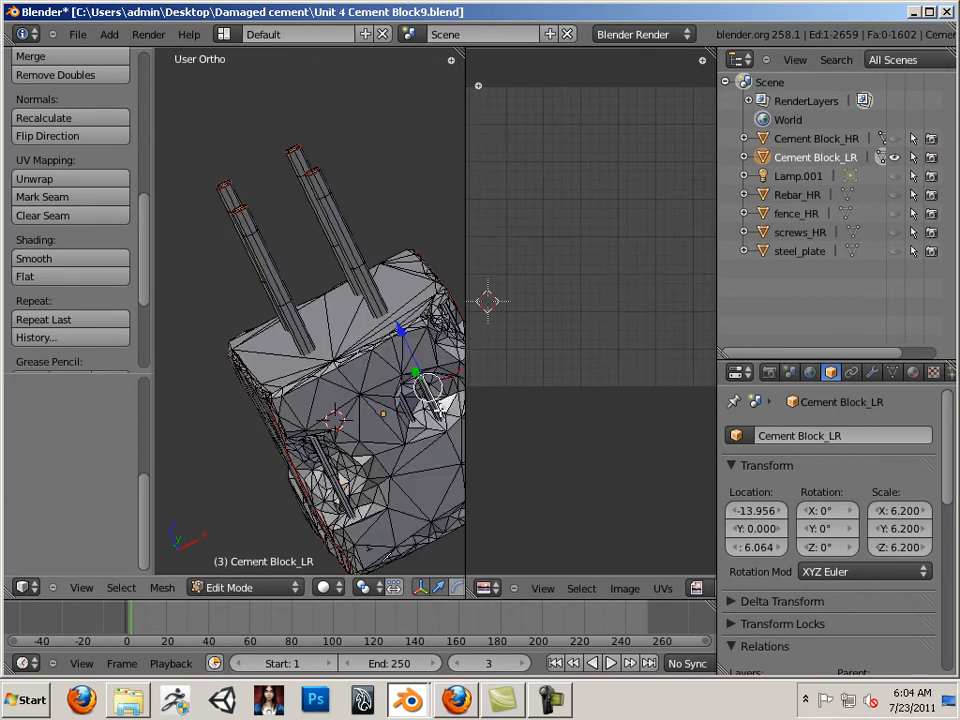
# - Reselect Cement Block_LR, frame it in the view, enter Edit Mode and select all its geometry
pyautogui.press('a')
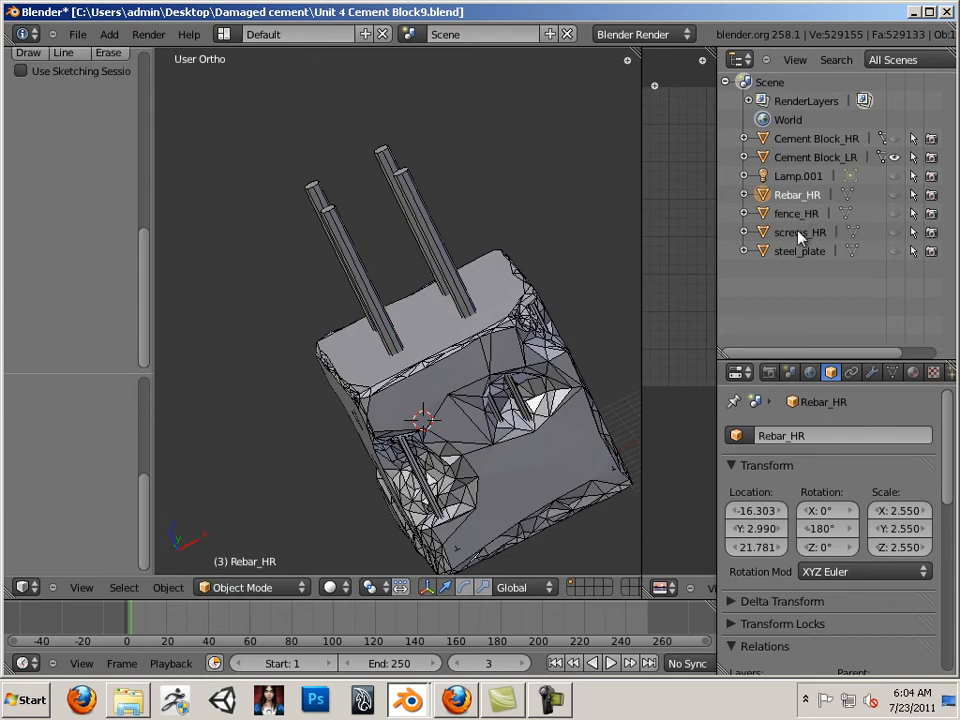
pyautogui.click(816, 156)
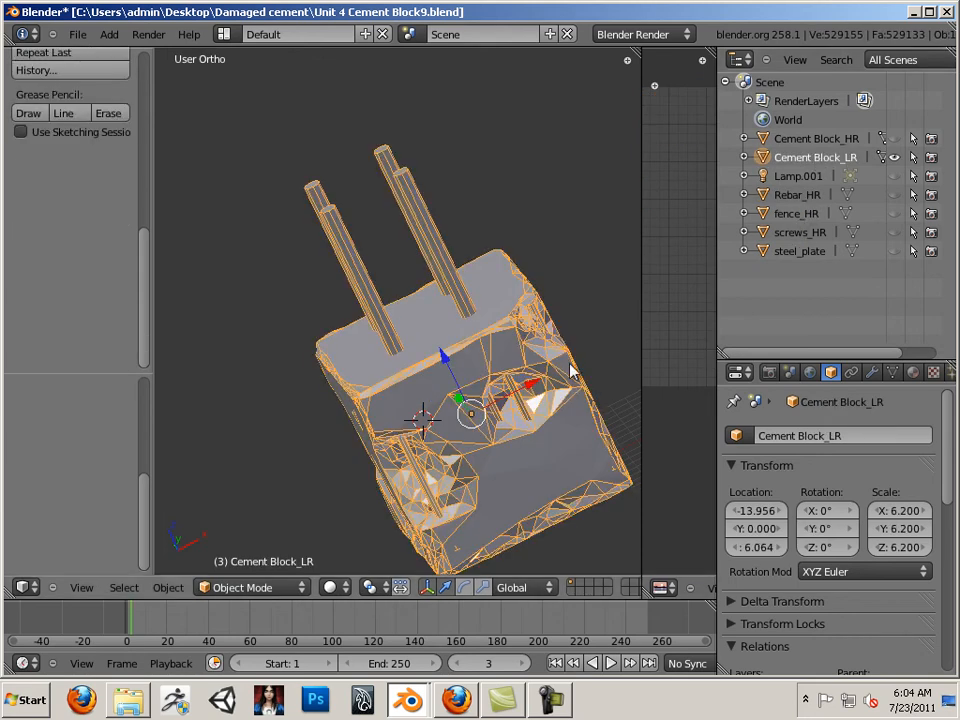
pyautogui.moveTo(570, 370); pyautogui.dragTo(456, 348)
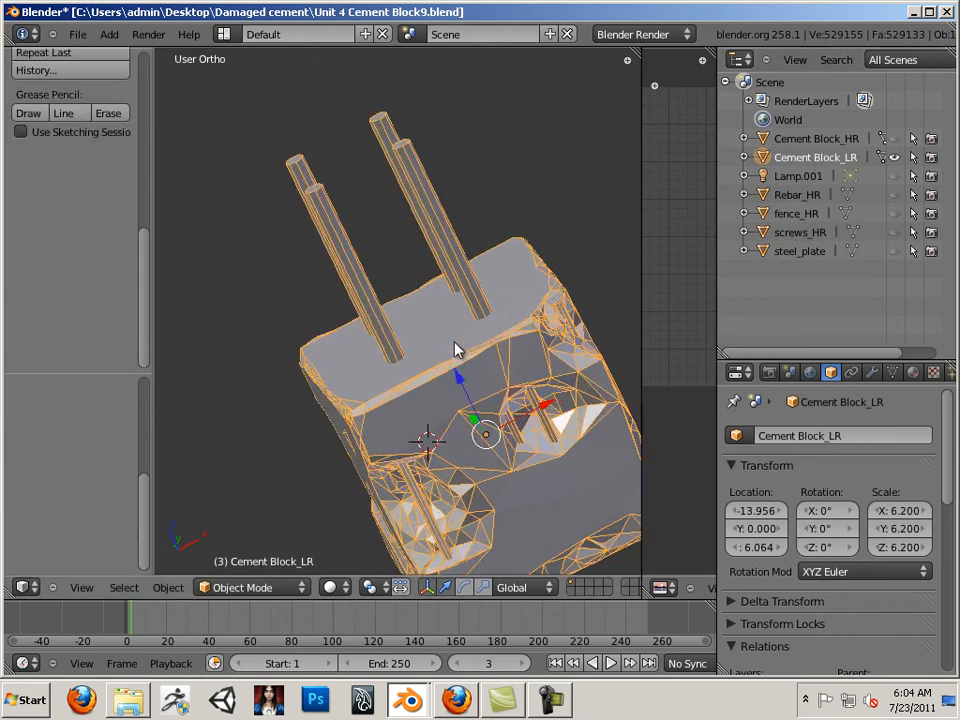
pyautogui.moveTo(456, 350); pyautogui.dragTo(490, 336)
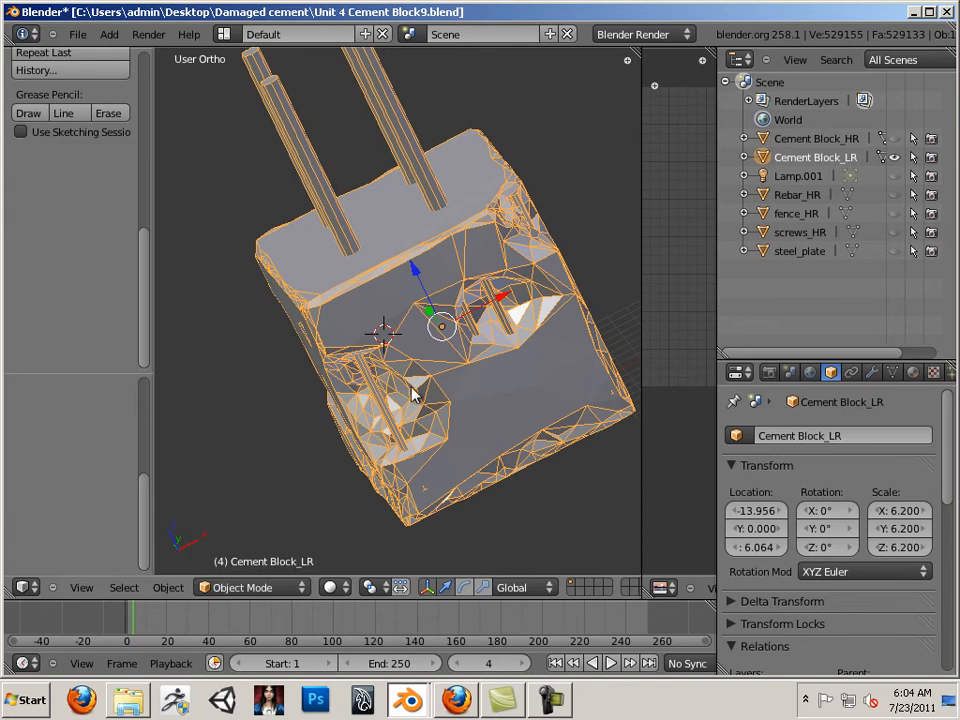
pyautogui.moveTo(500, 328)
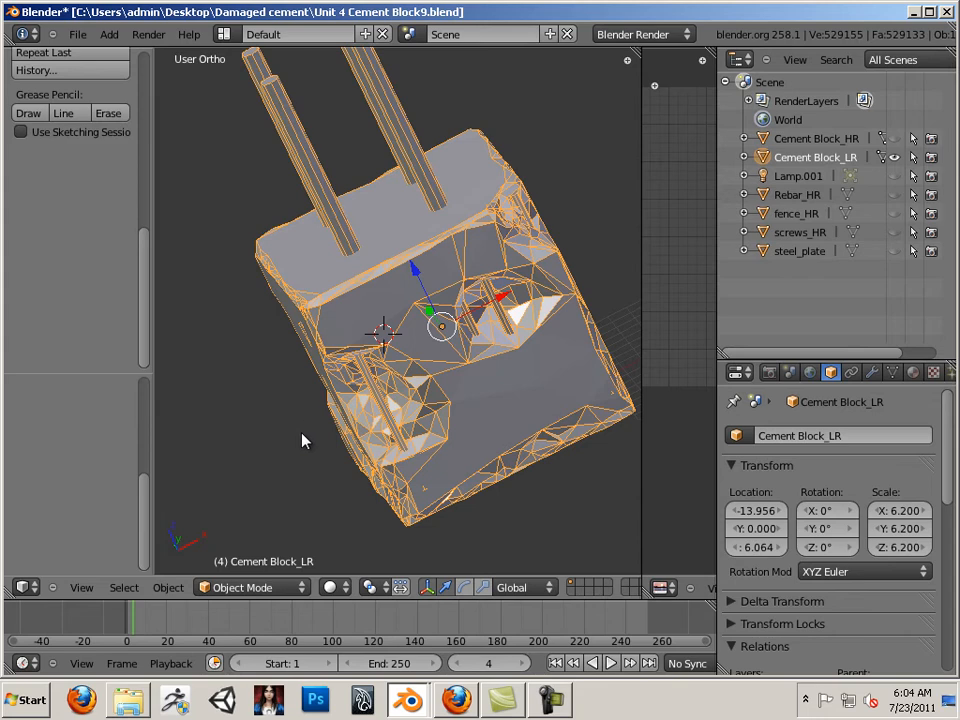
pyautogui.click(76, 34)
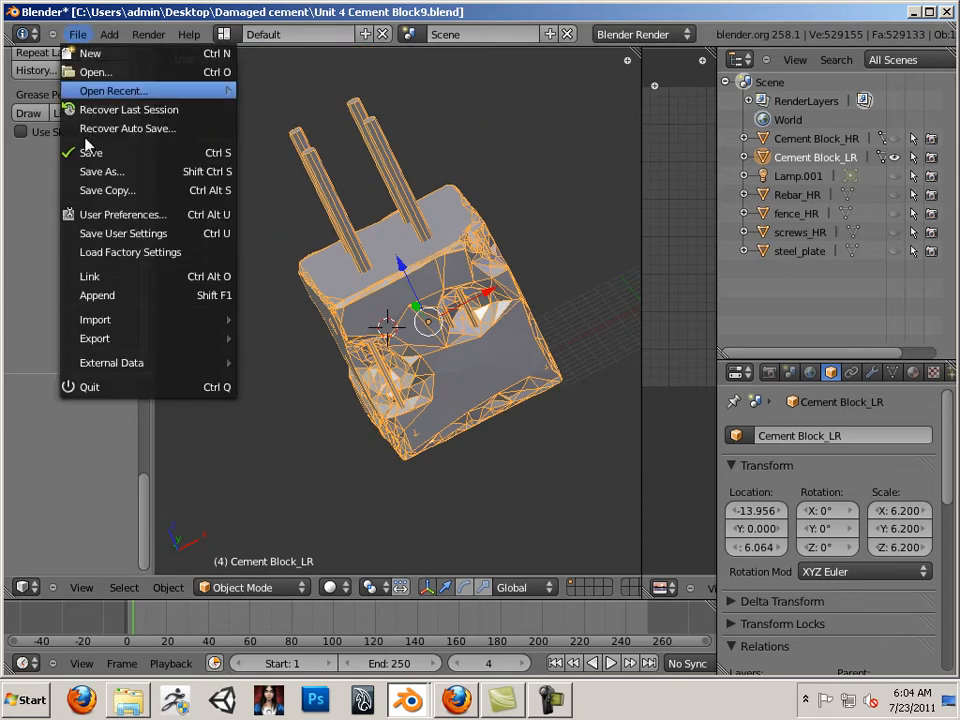
pyautogui.click(122, 214)
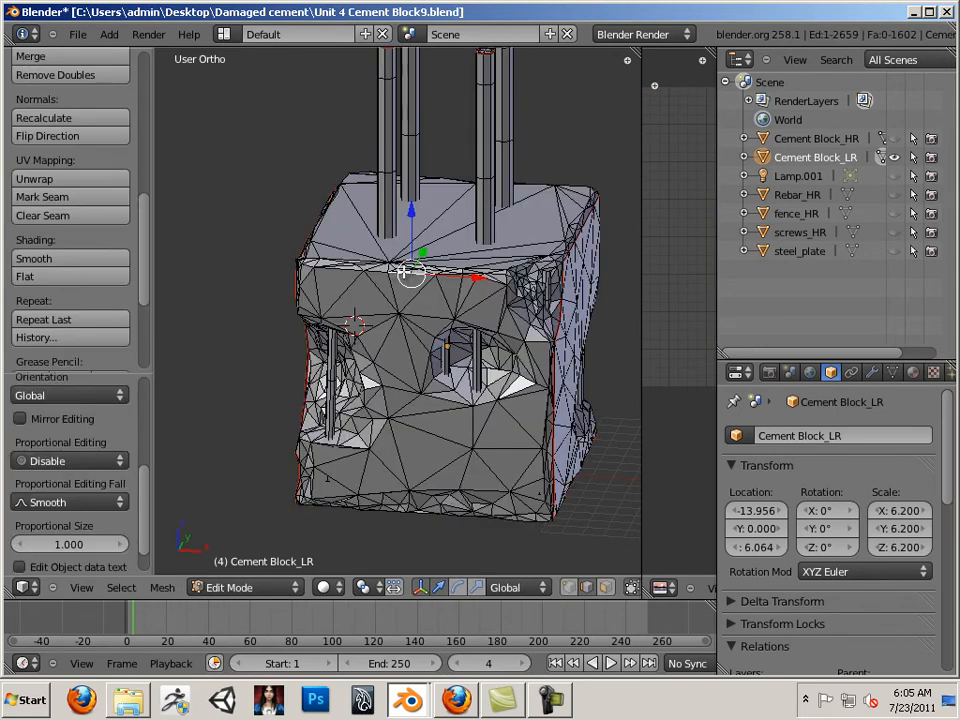
pyautogui.press('a')
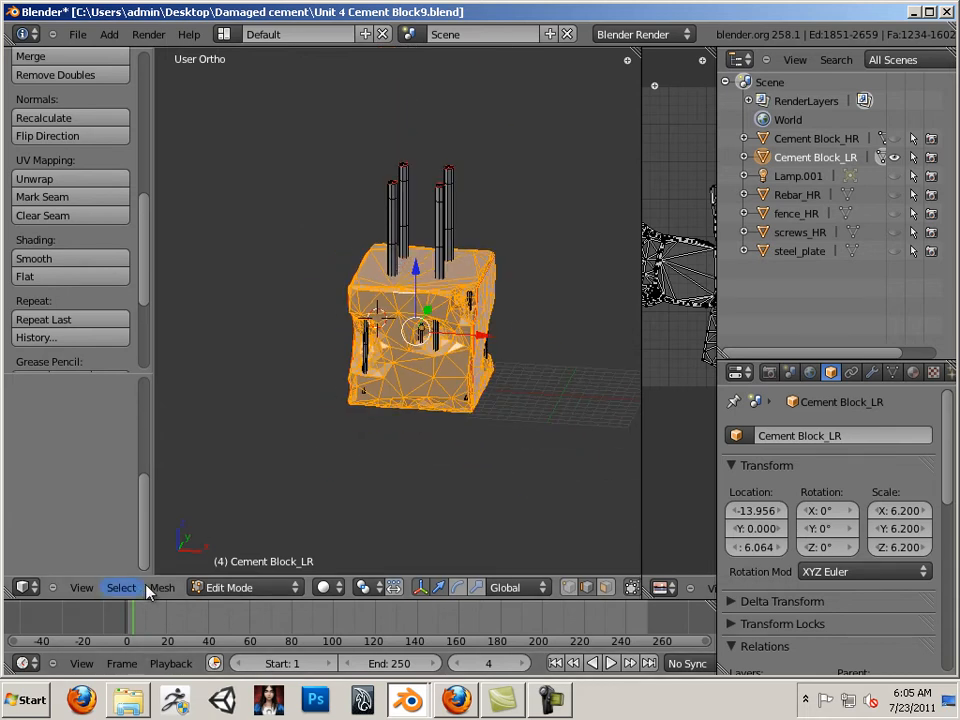
# - Separate the selected geometry into a new object and return to Object Mode
pyautogui.click(162, 588)
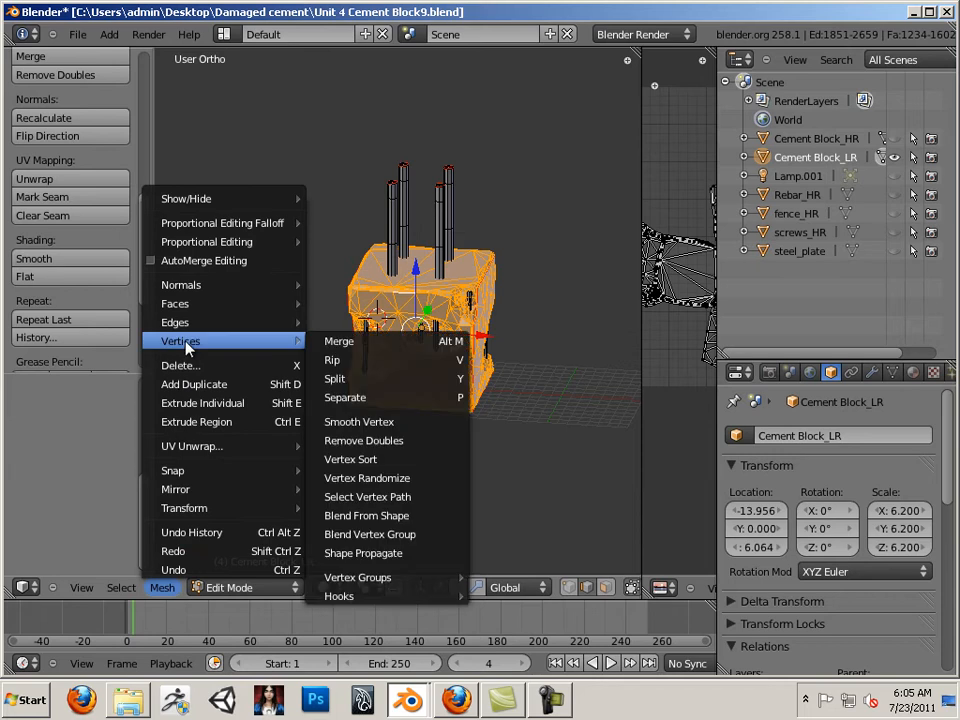
pyautogui.moveTo(344, 396)
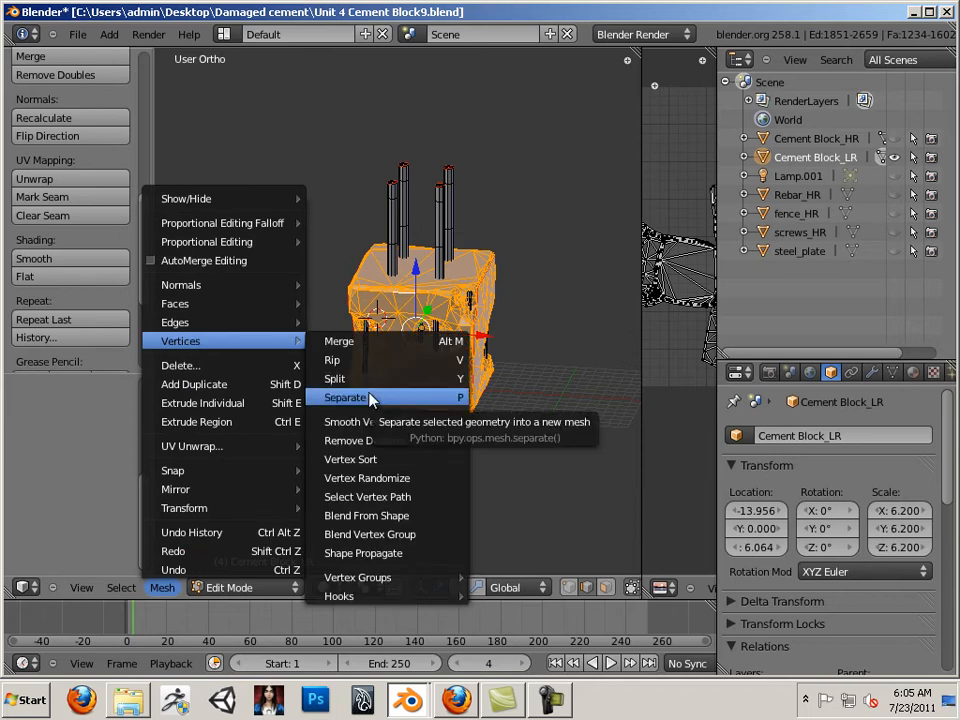
pyautogui.click(344, 396)
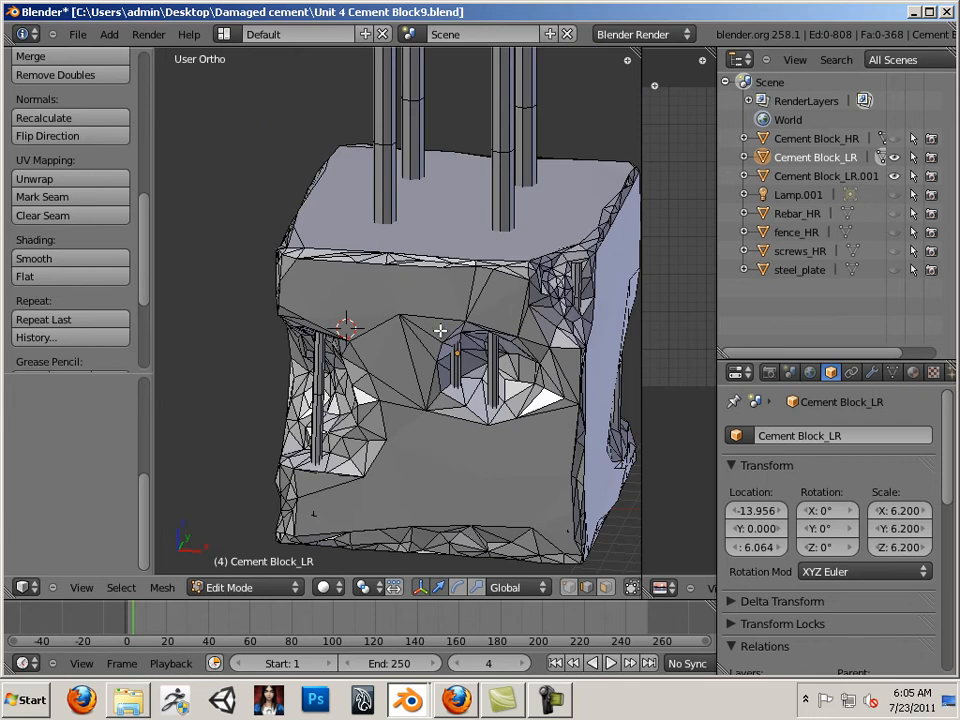
pyautogui.click(240, 588)
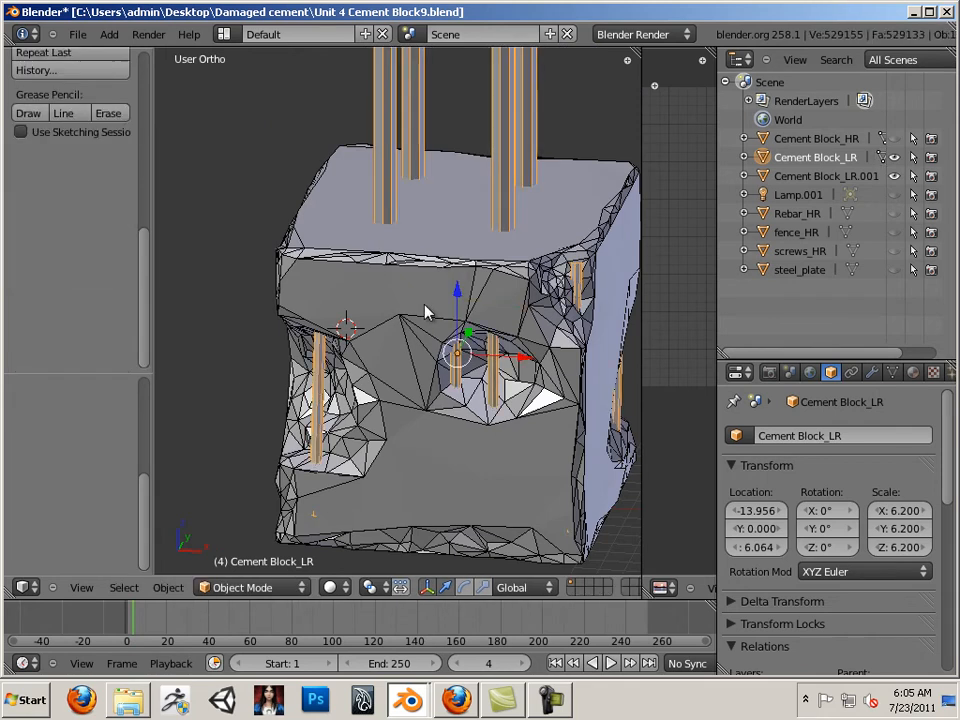
pyautogui.moveTo(864, 170)
pyautogui.write('SCREWS_REB')
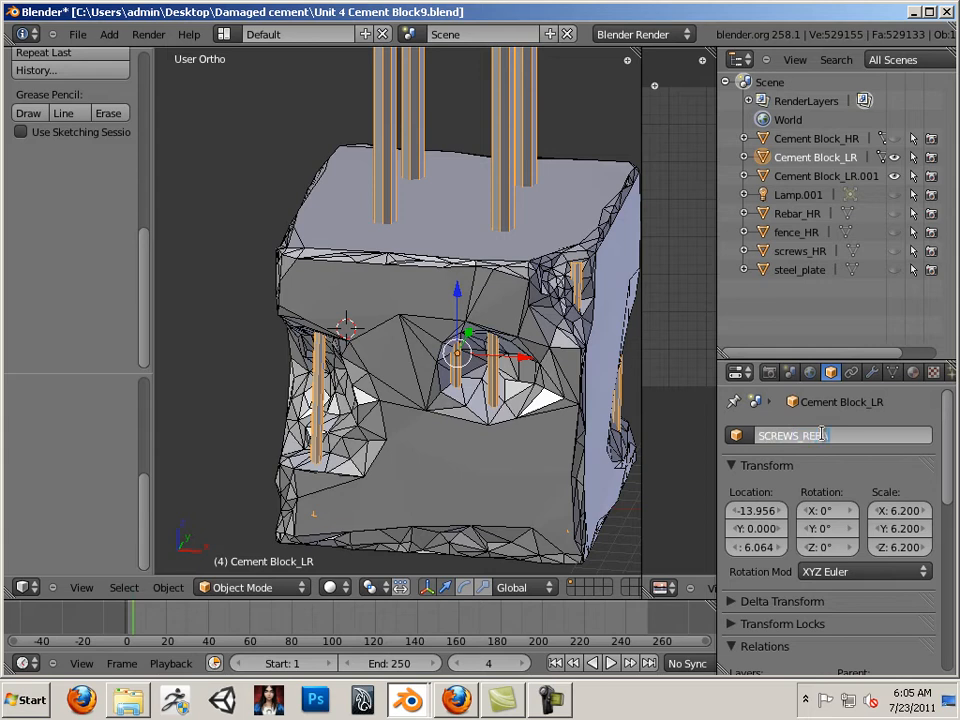
# - Rename the original low-res object to Screws_rebar
pyautogui.press('BackSpace')
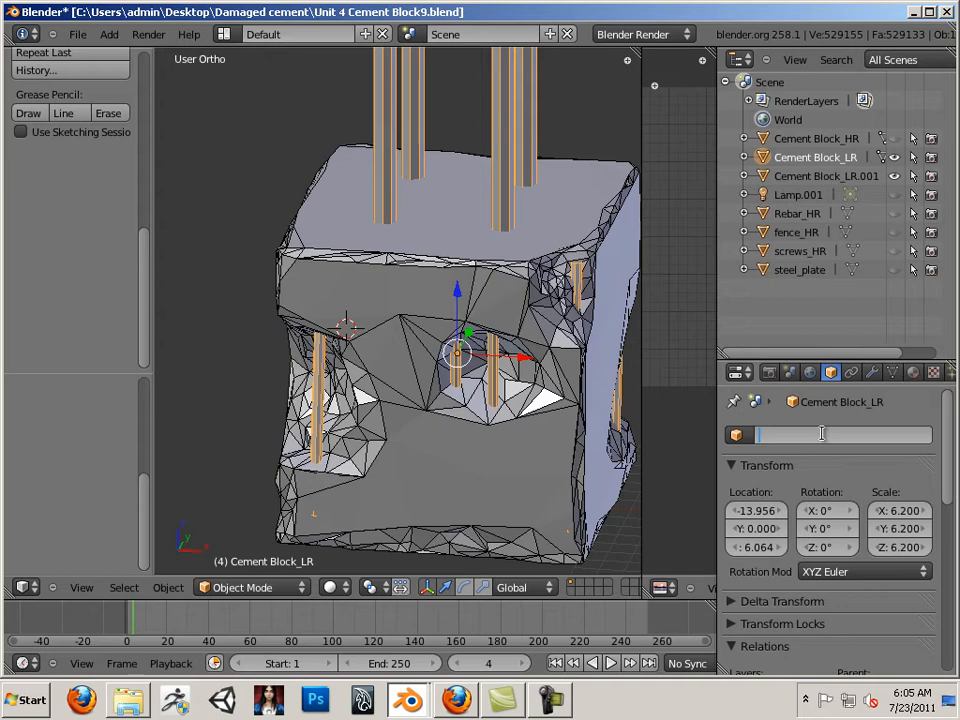
pyautogui.write('Screws')
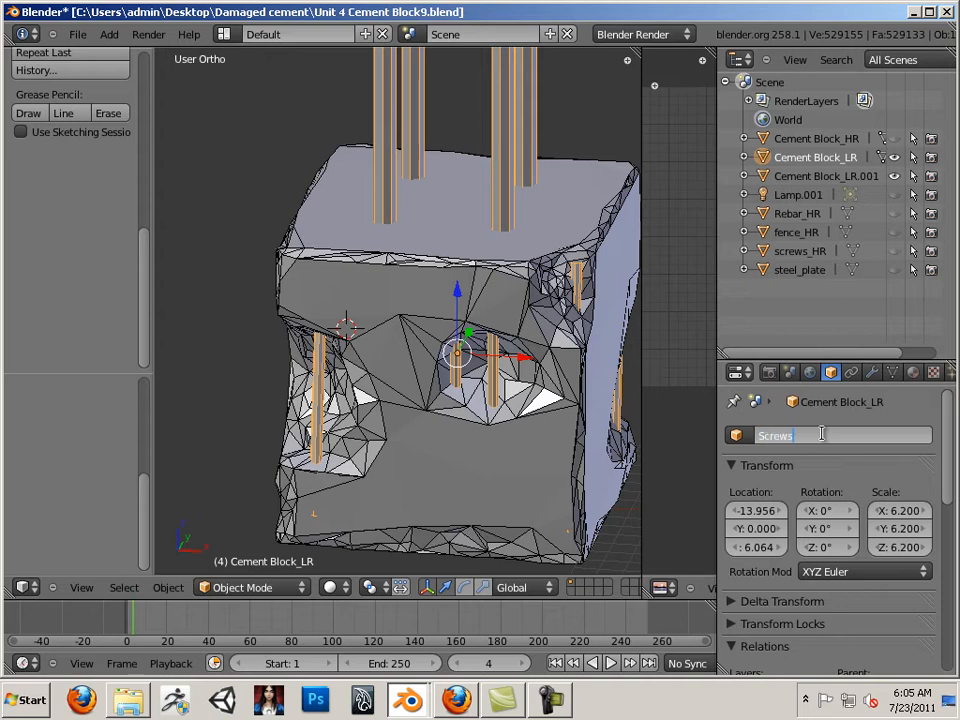
pyautogui.write('_rebar')
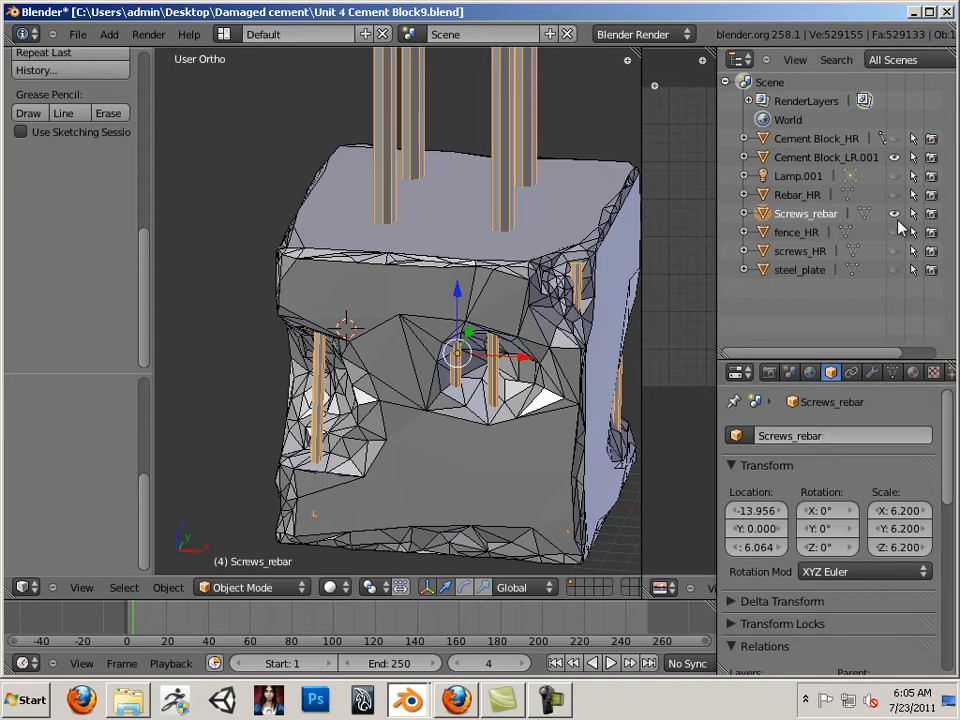
# - Hide Screws_rebar, Cement Block_LR.001 and Cement Block_HR in the Outliner
pyautogui.click(894, 212)
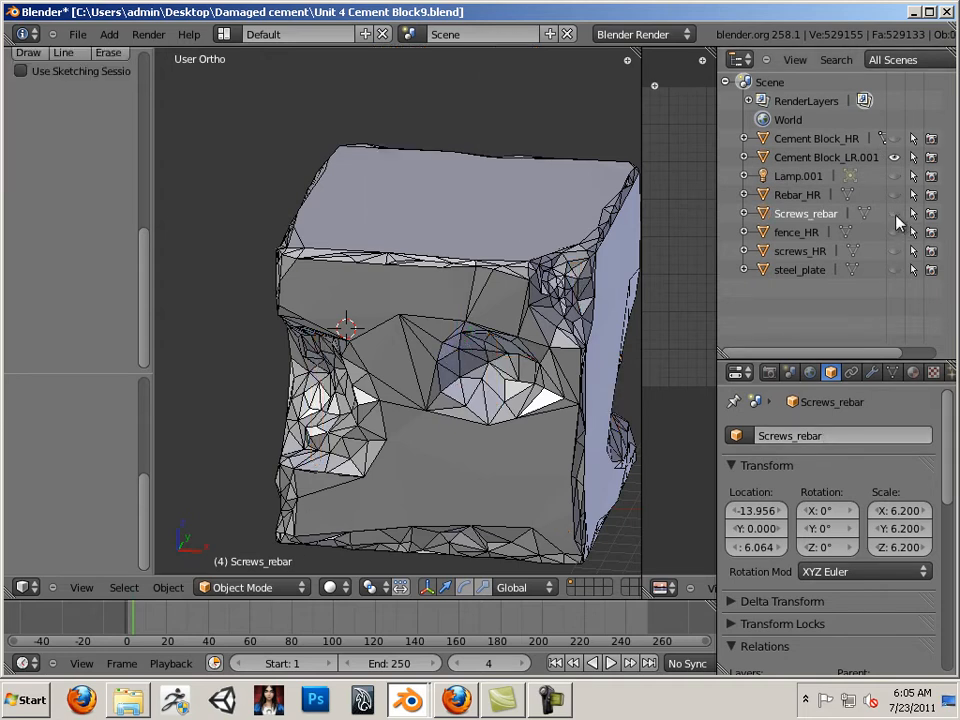
pyautogui.click(892, 138)
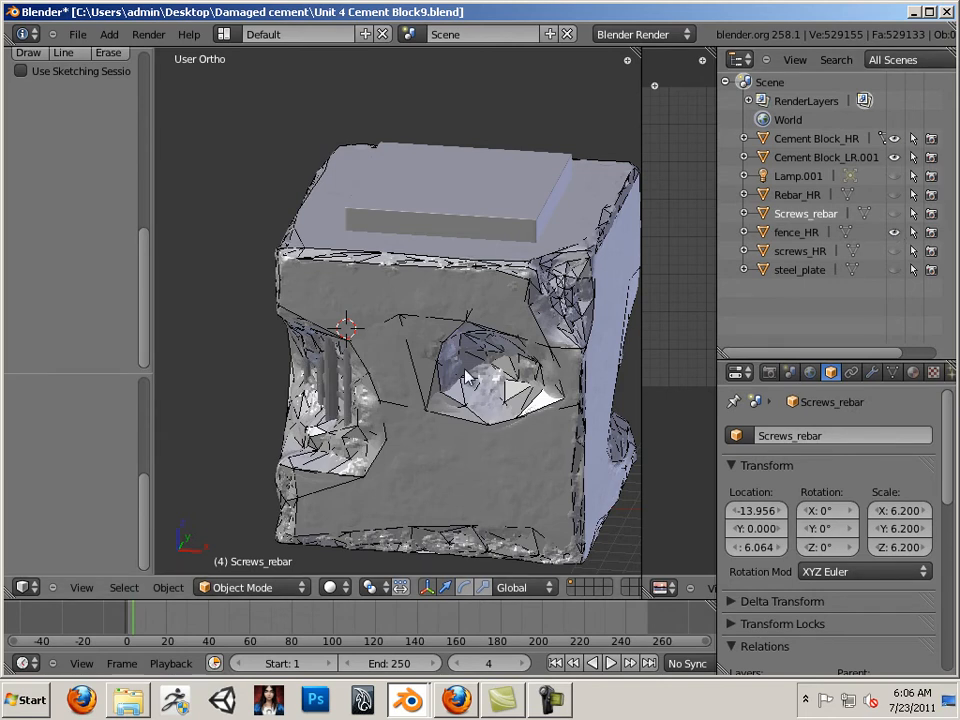
pyautogui.scroll(-3)
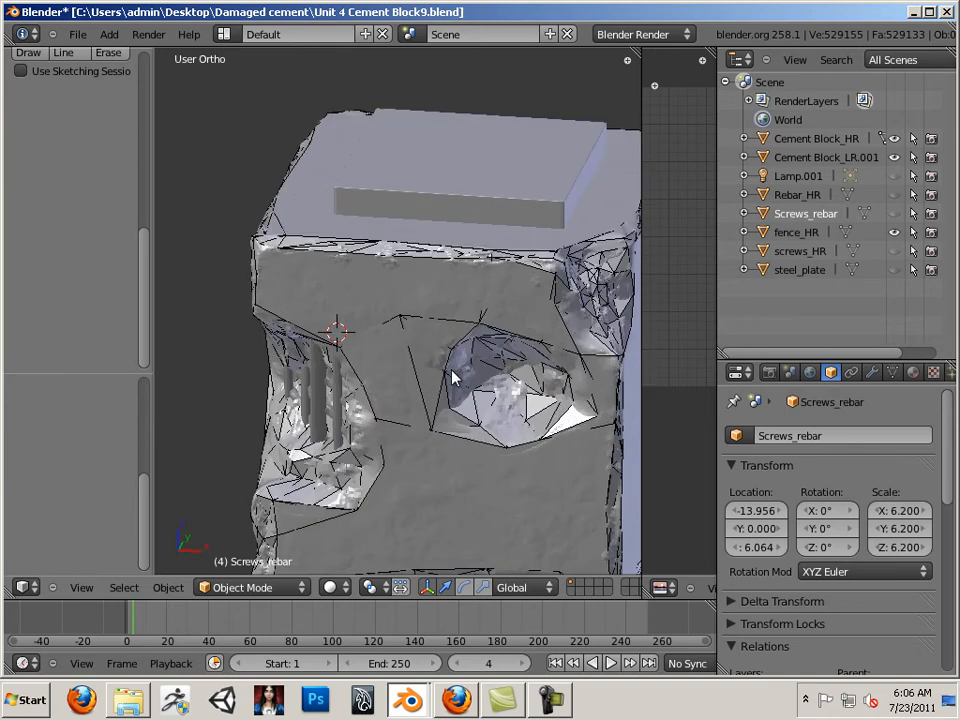
pyautogui.moveTo(450, 380); pyautogui.dragTo(276, 368)
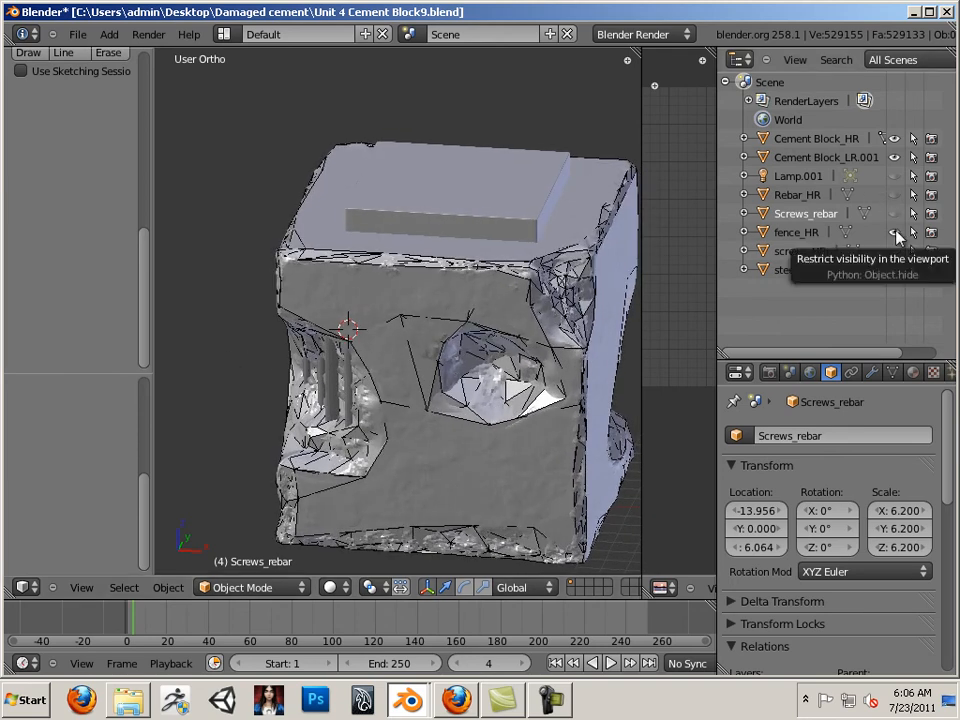
pyautogui.click(892, 232)
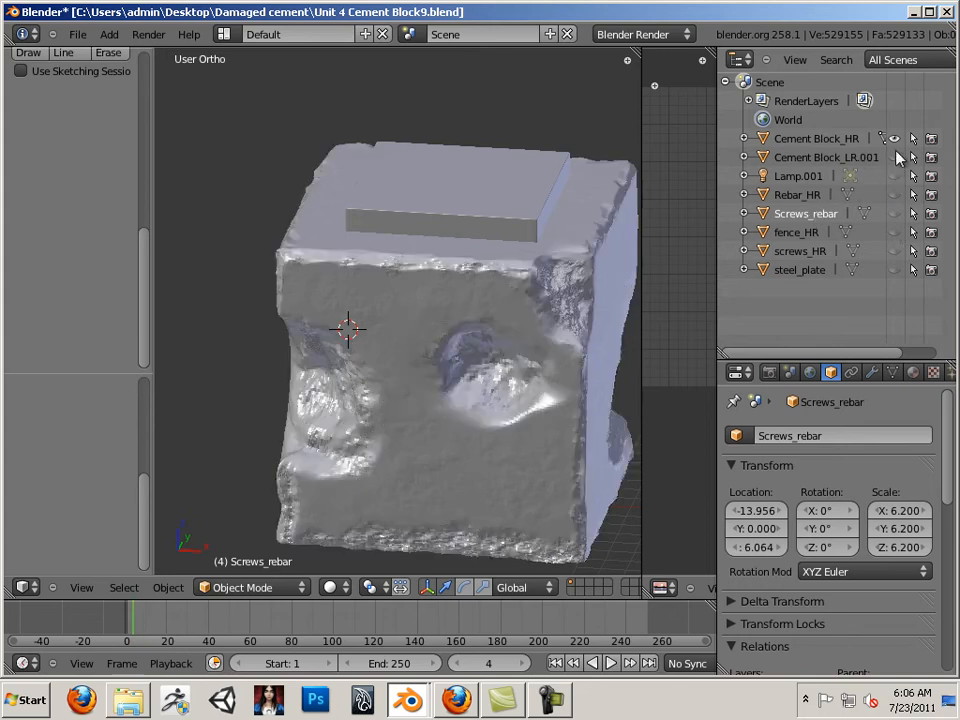
pyautogui.click(892, 138)
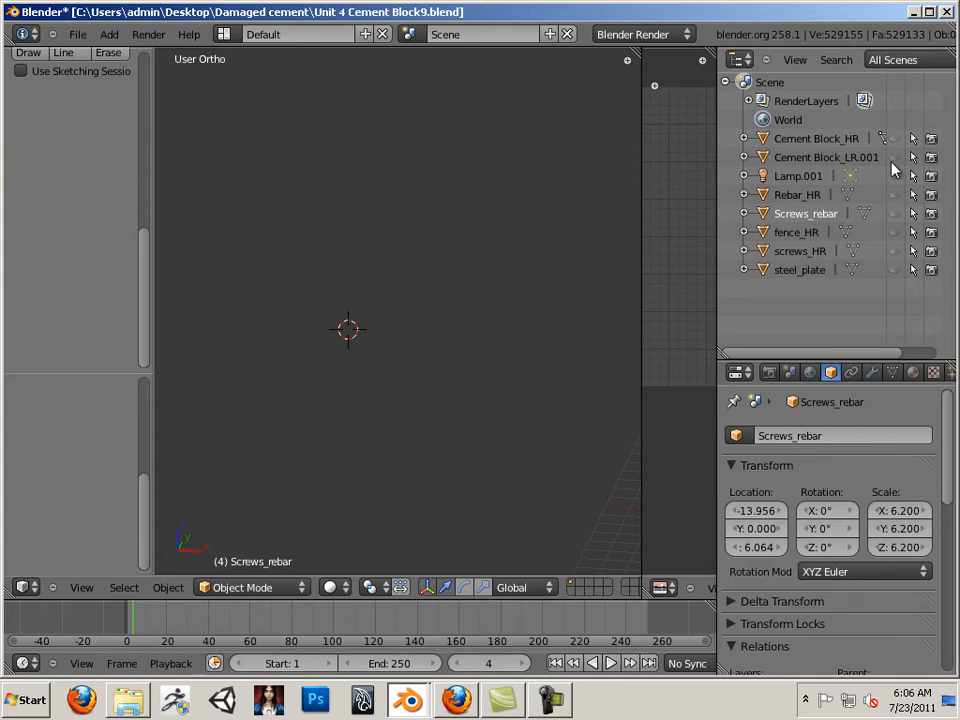
pyautogui.moveTo(890, 240)
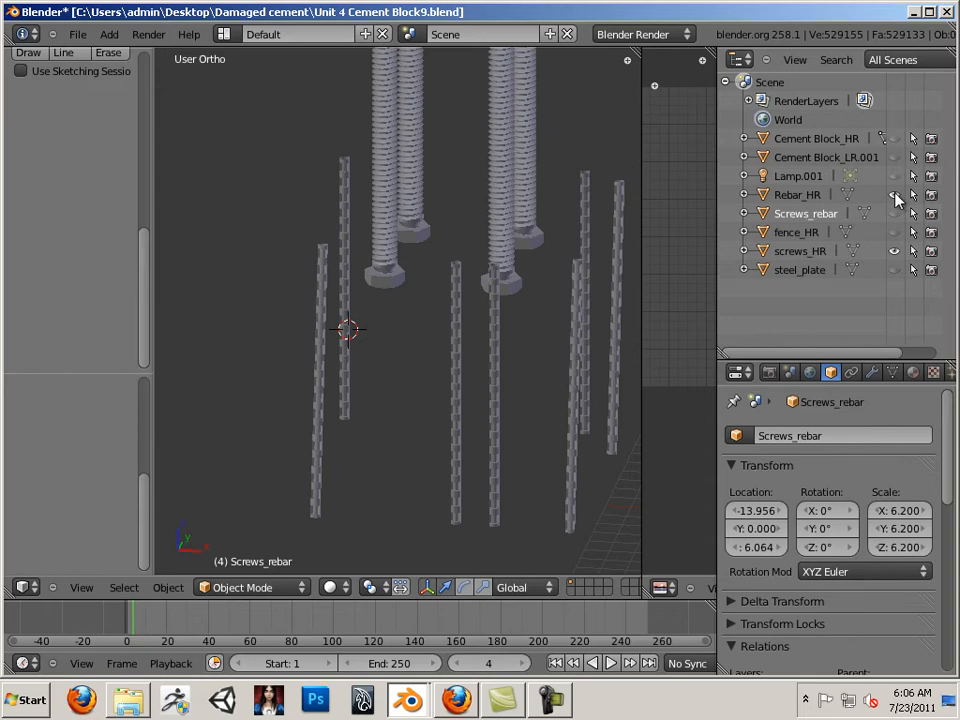
# - Show Screws_rebar again and rename it Screws_rebar_LR
pyautogui.click(894, 194)
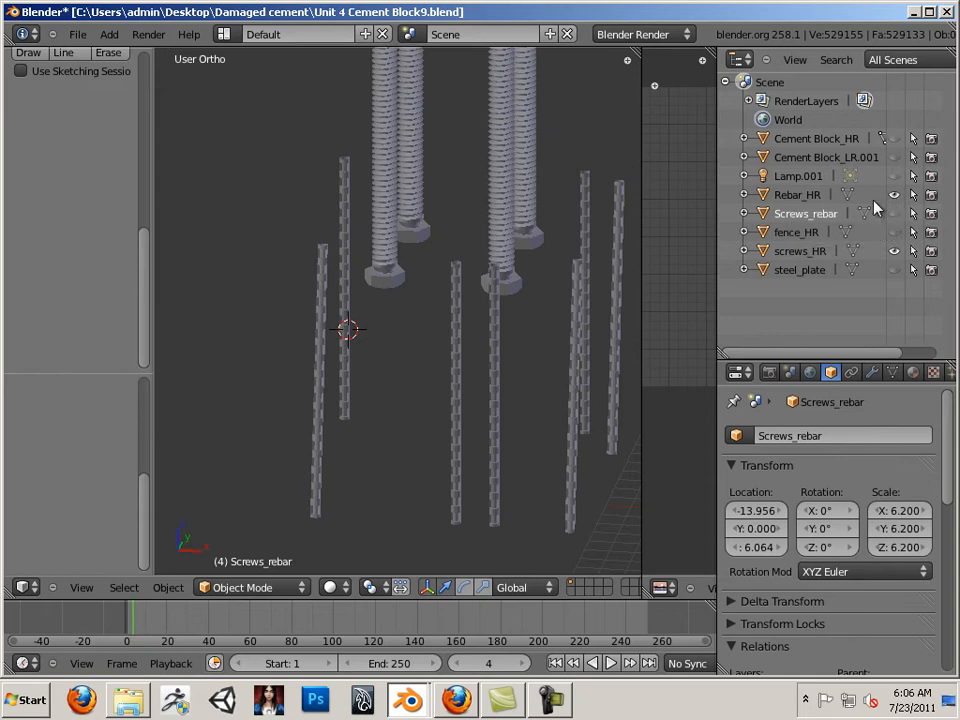
pyautogui.moveTo(892, 240)
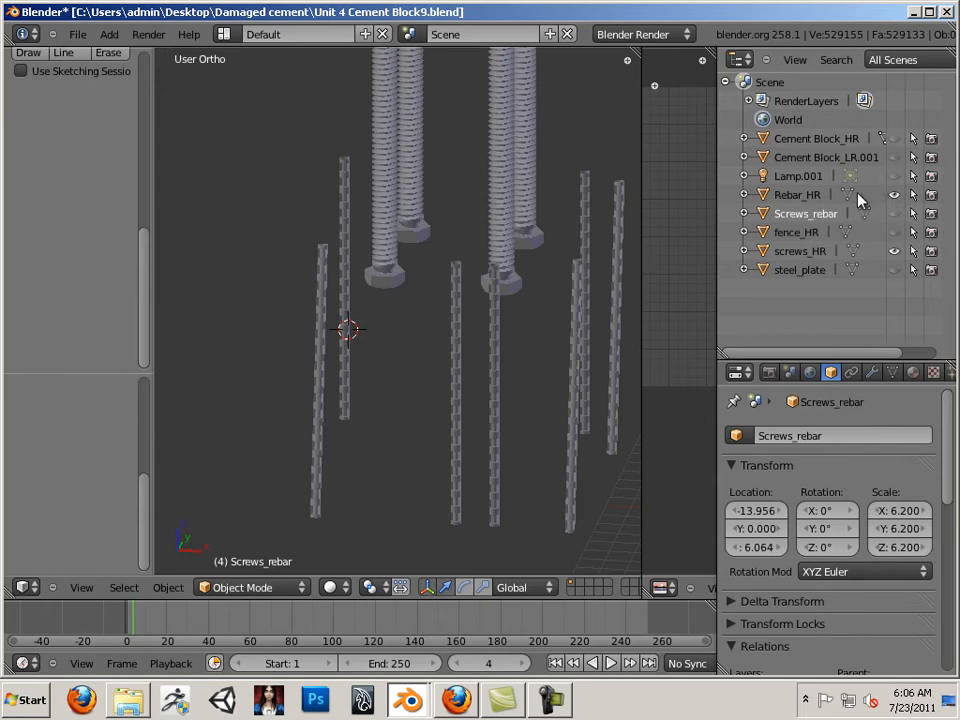
pyautogui.moveTo(884, 176)
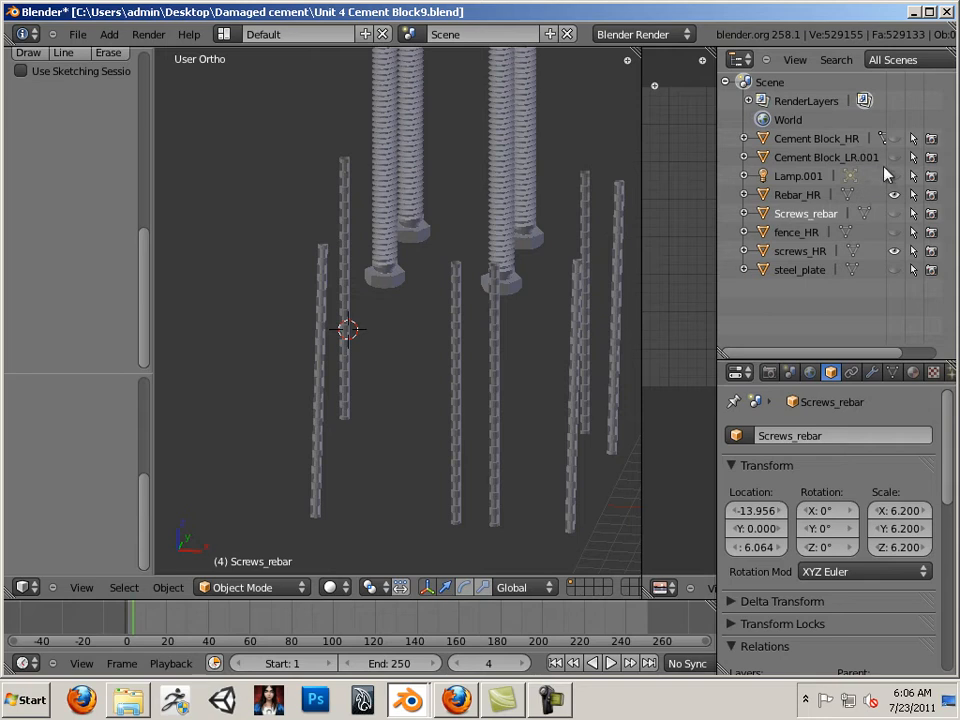
pyautogui.moveTo(824, 256)
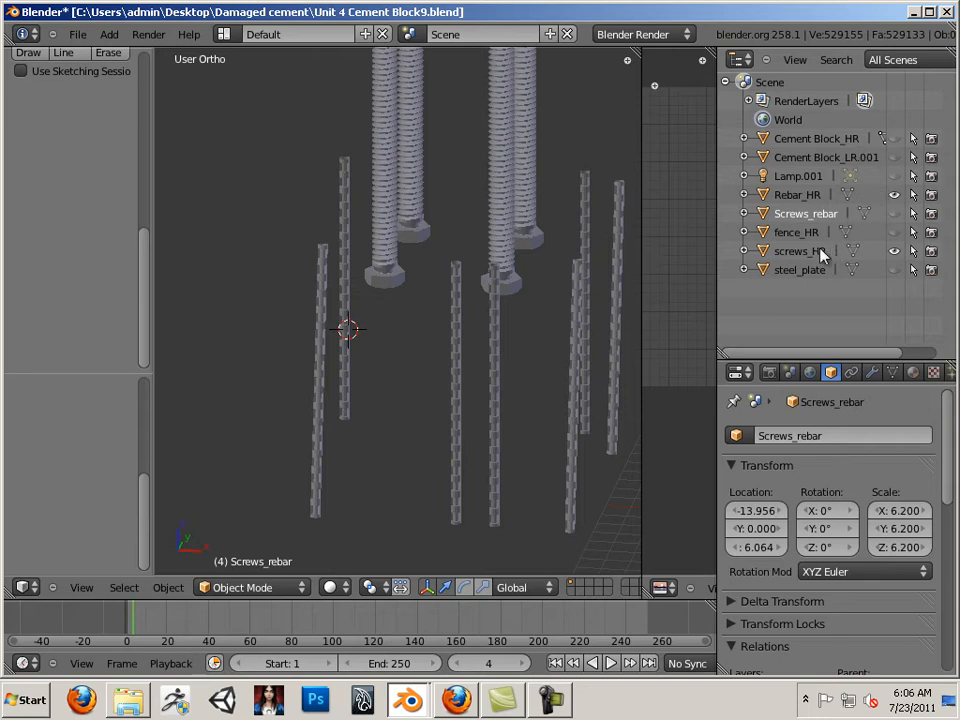
pyautogui.moveTo(796, 178)
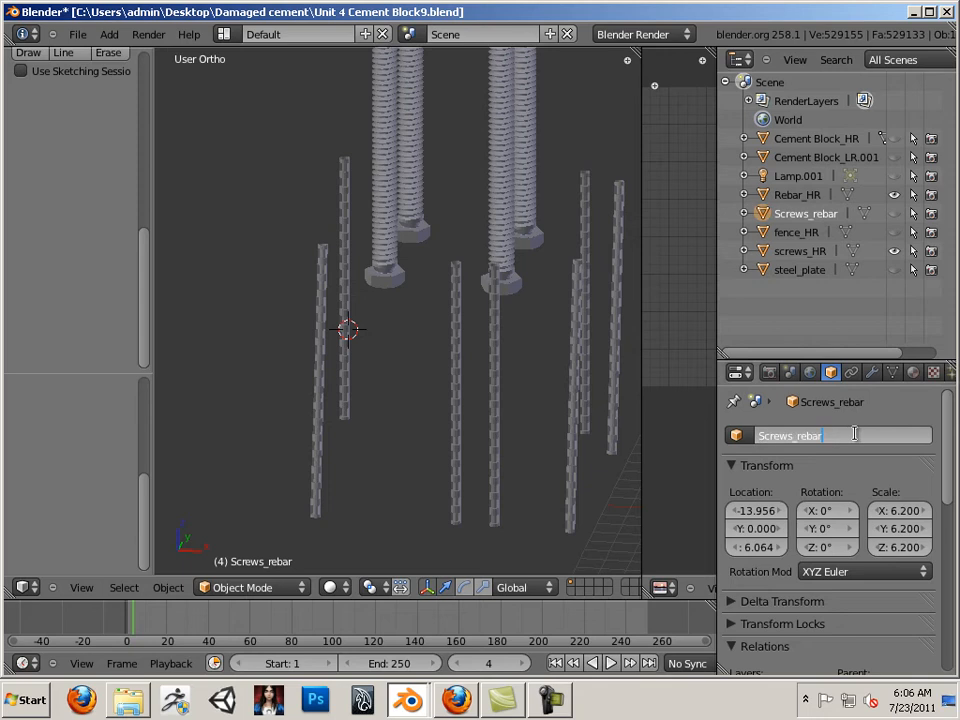
pyautogui.write('_LR')
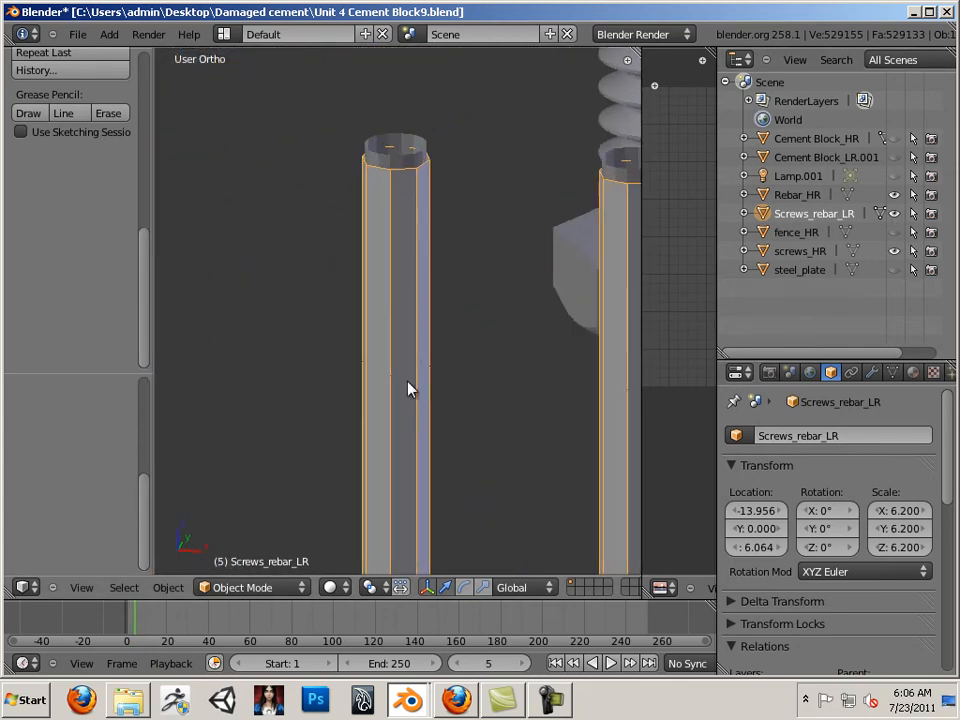
# - Scale one low-res rod in Edit Mode so it encloses the slanted high-res rebar
pyautogui.click(796, 194)
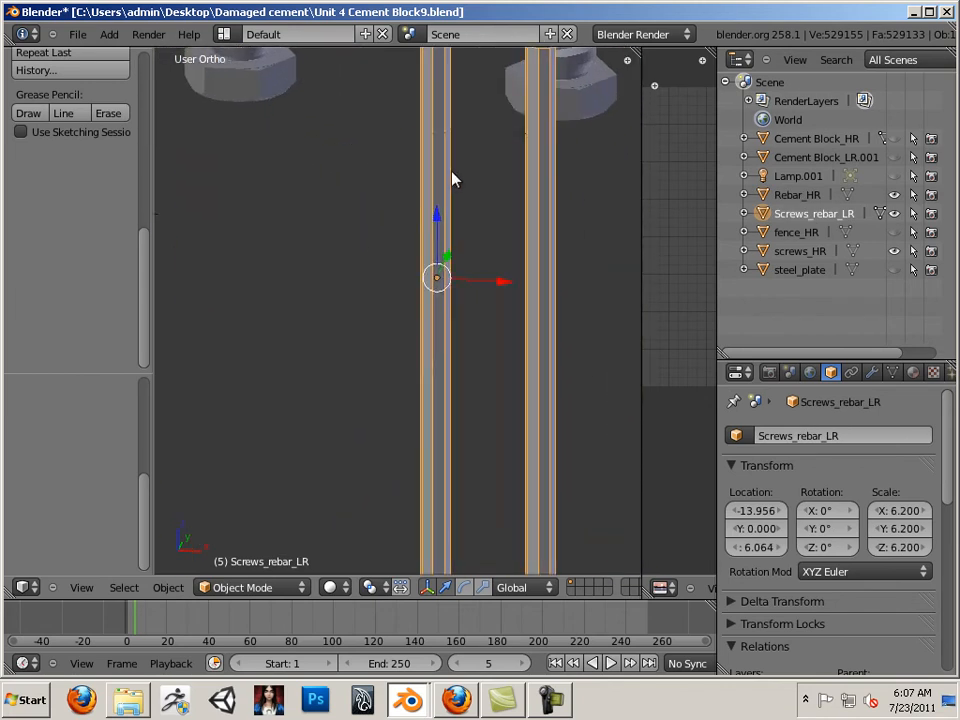
pyautogui.press('Tab')
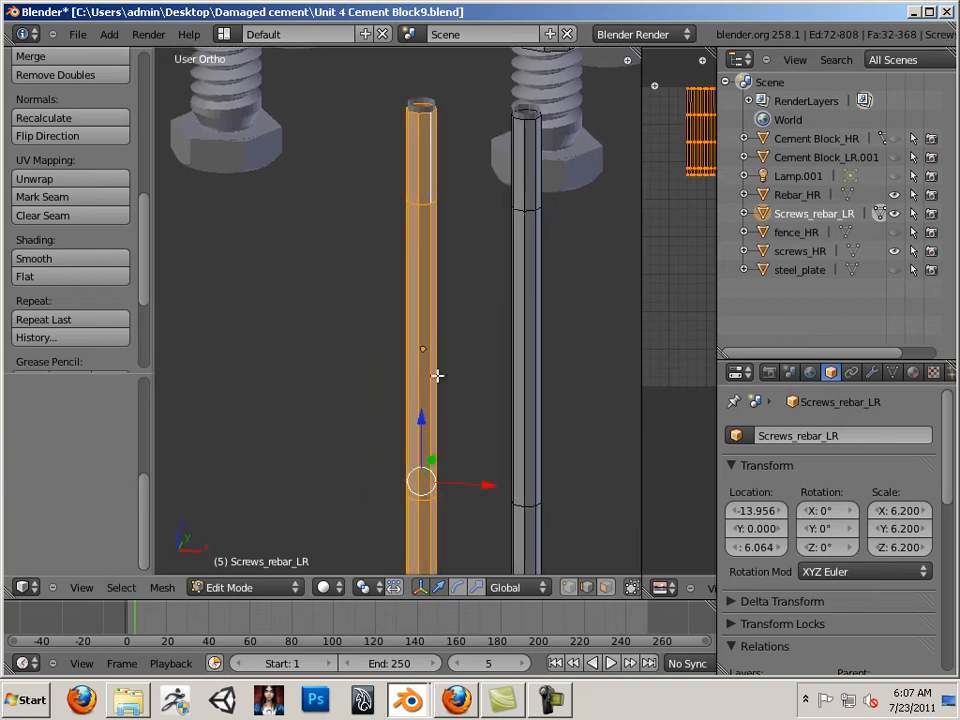
pyautogui.moveTo(446, 540)
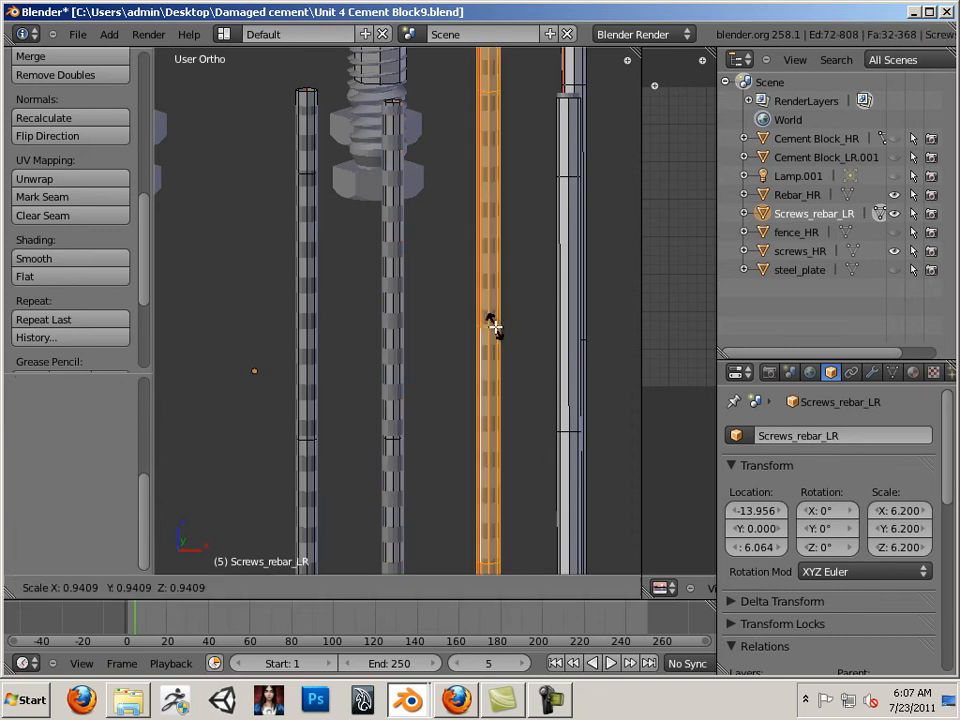
pyautogui.press('Tab')
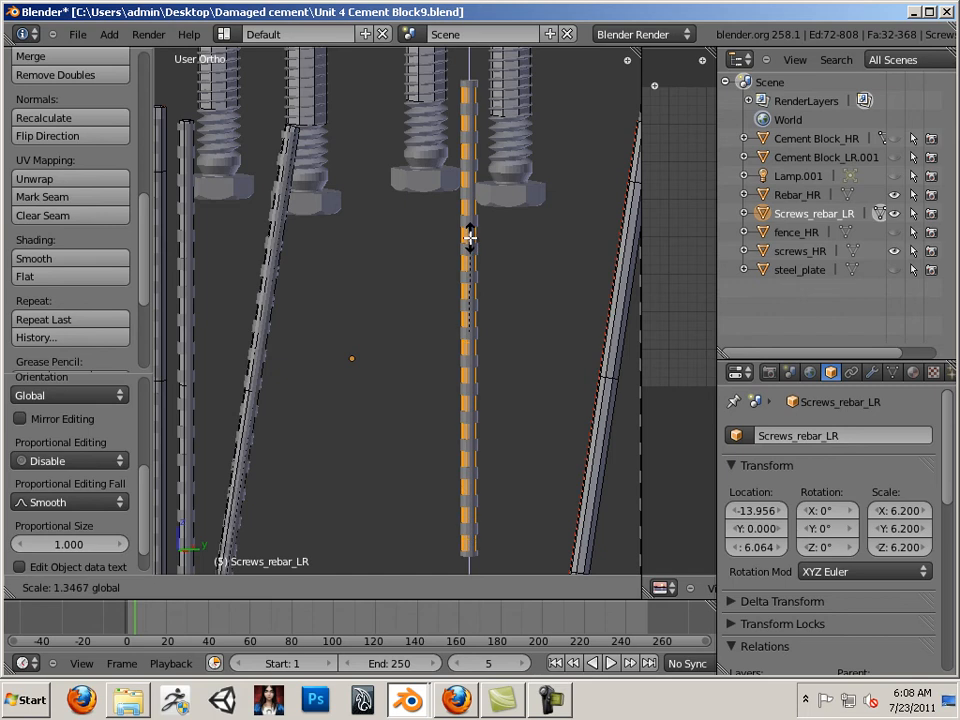
pyautogui.press('Tab')
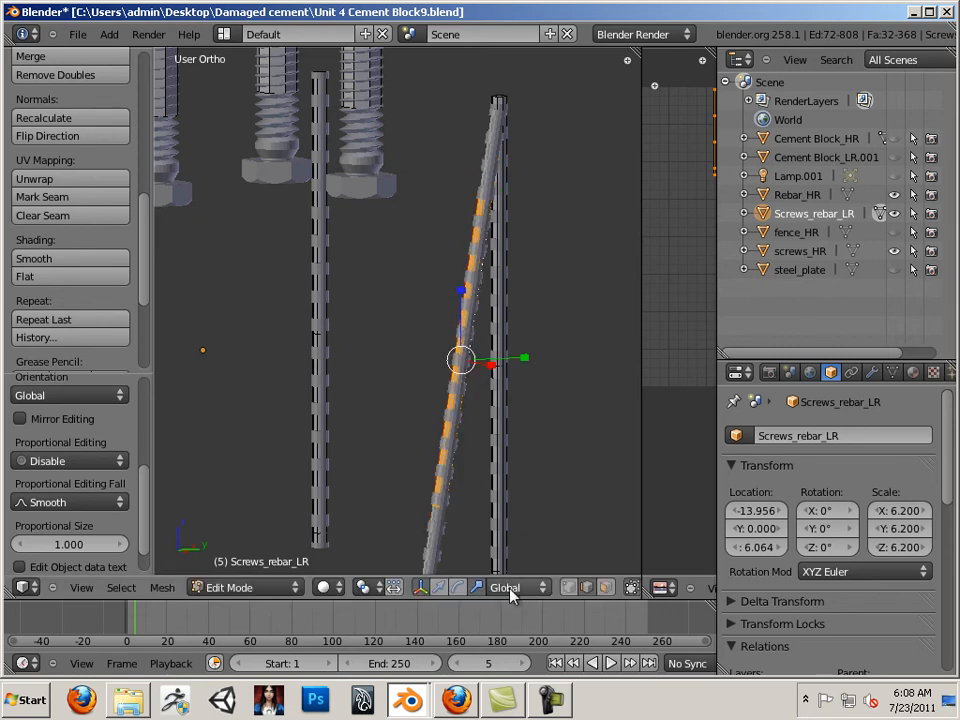
# - Switch orientation to Normal and push another low-res rod outward along its normals
pyautogui.click(516, 588)
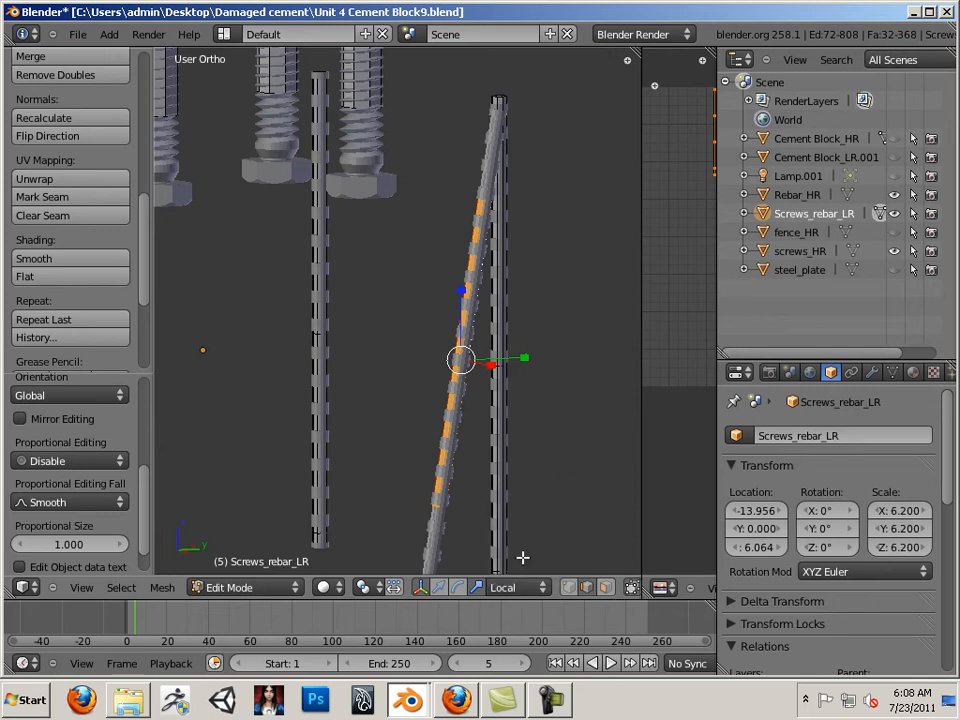
pyautogui.click(516, 588)
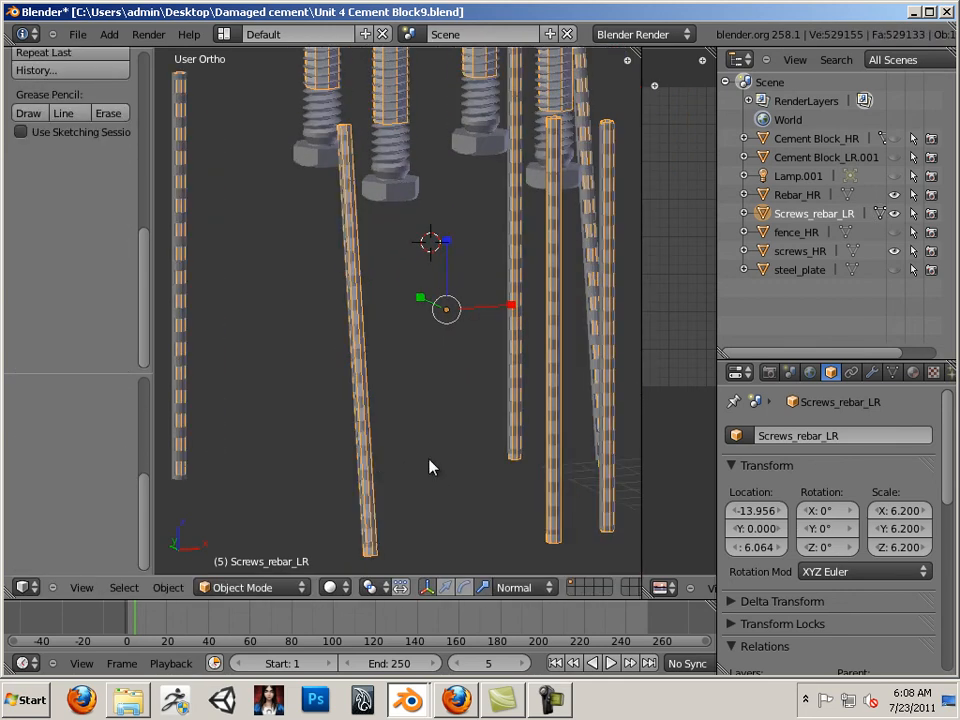
pyautogui.press('Tab')
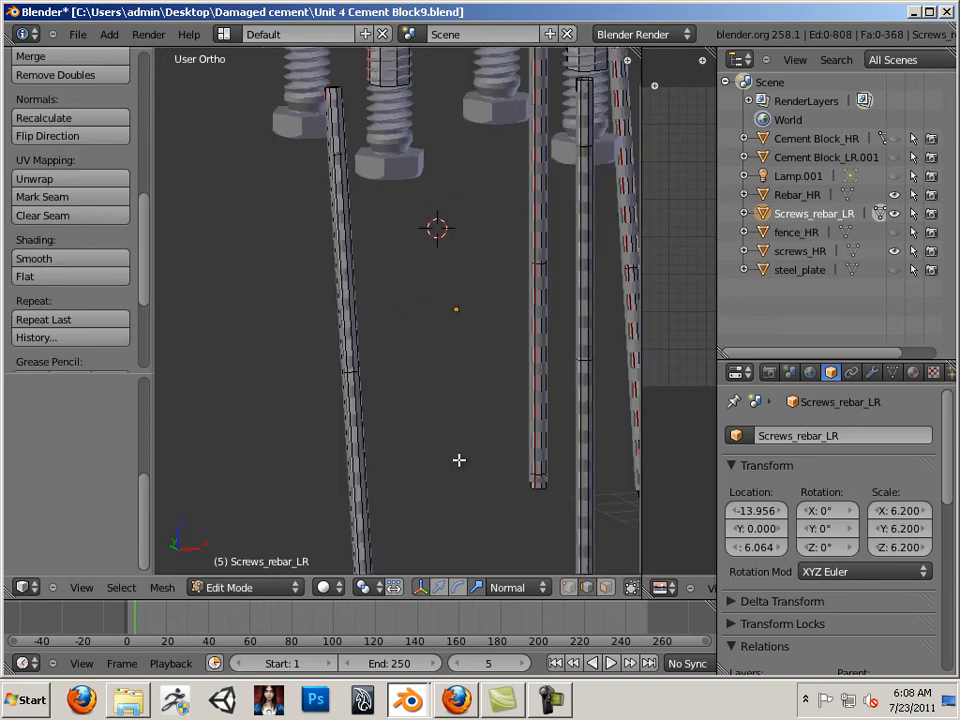
pyautogui.click(576, 464)
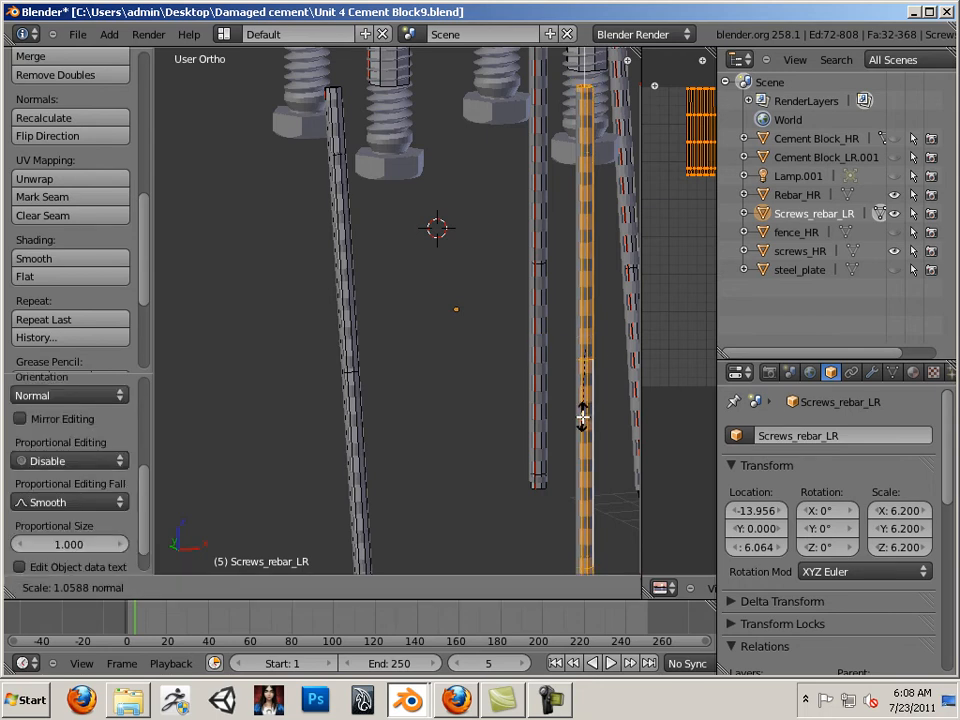
pyautogui.press('Tab')
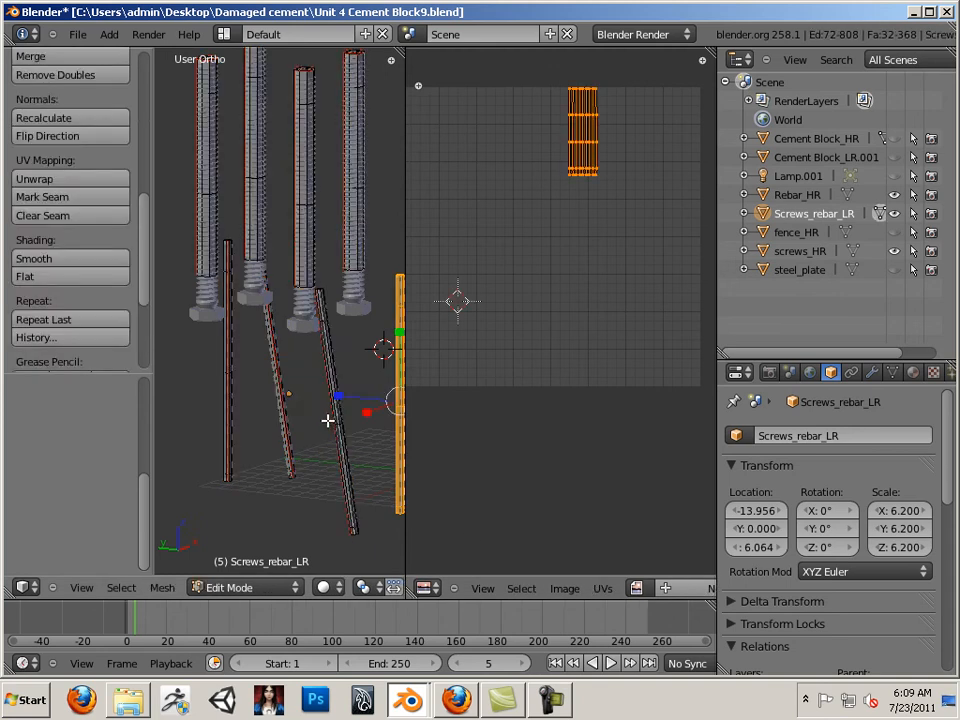
# - Create a new 4096×4096 image named Rebar_nm in the image editor
pyautogui.press('Tab')
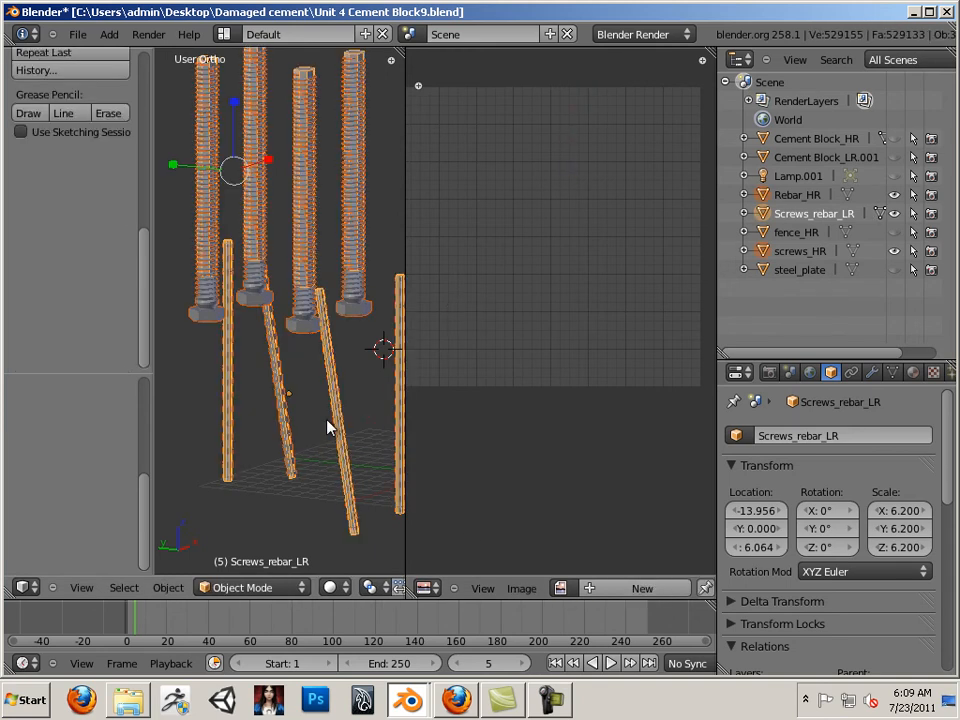
pyautogui.click(524, 588)
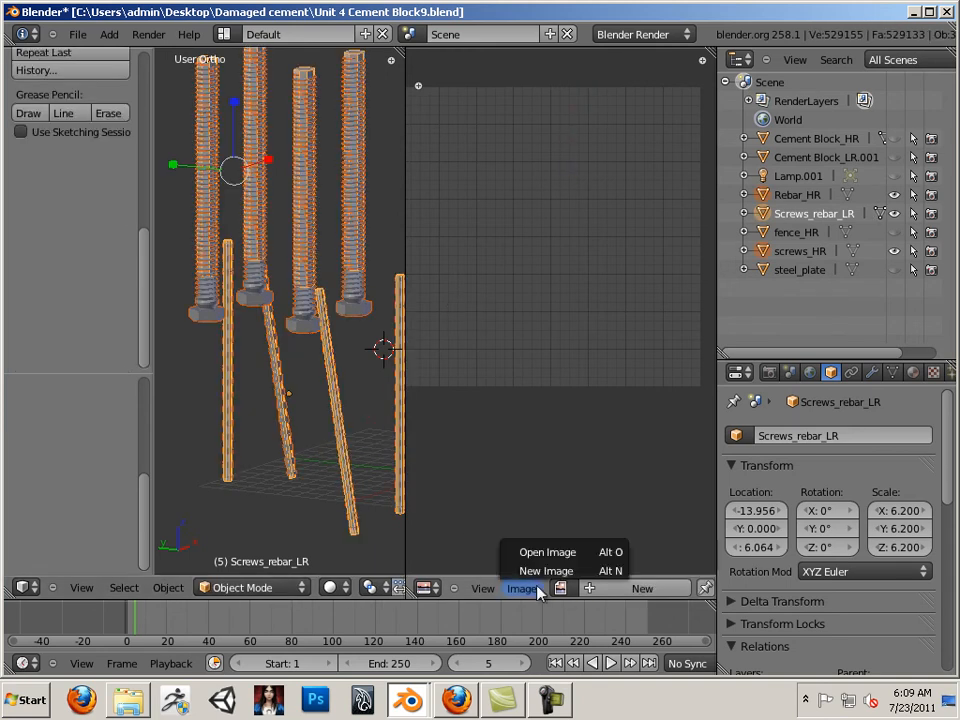
pyautogui.click(546, 570)
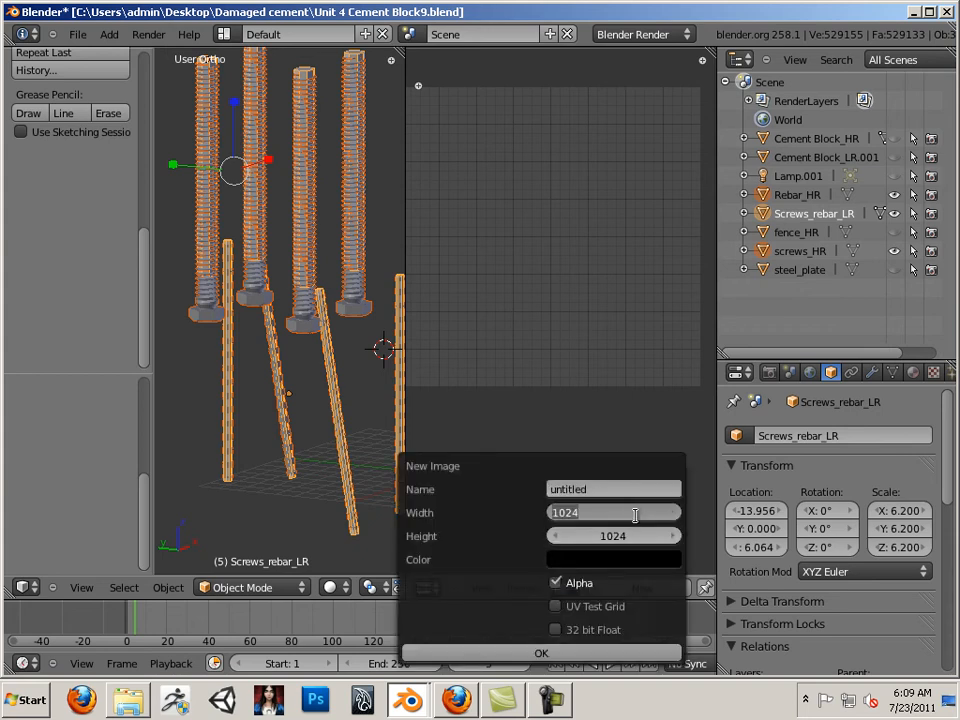
pyautogui.click(672, 512)
pyautogui.write('4096')
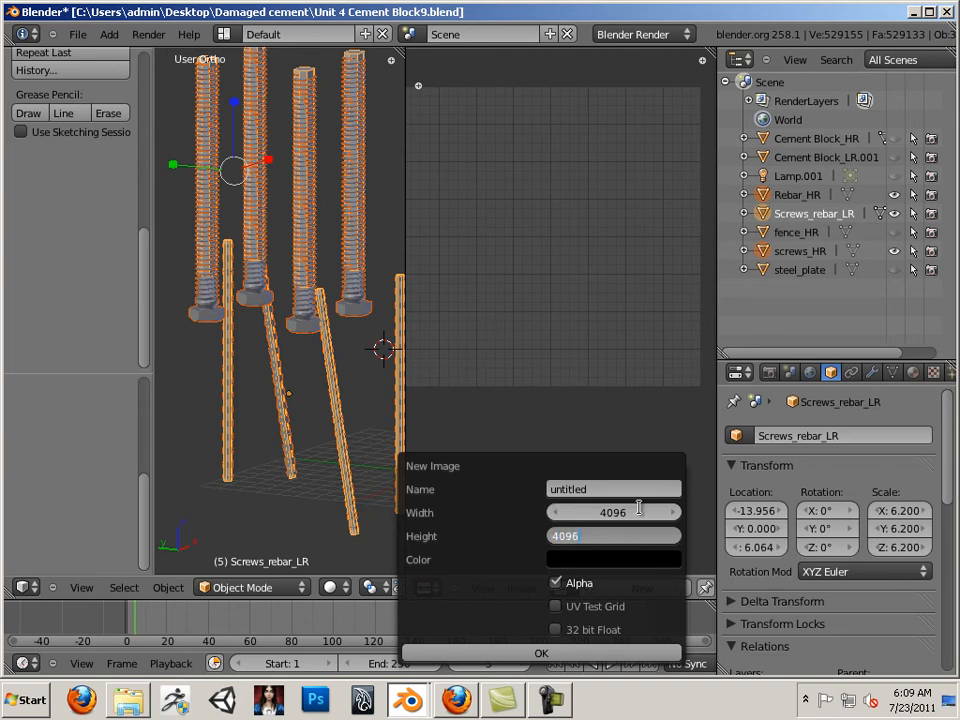
pyautogui.click(612, 488)
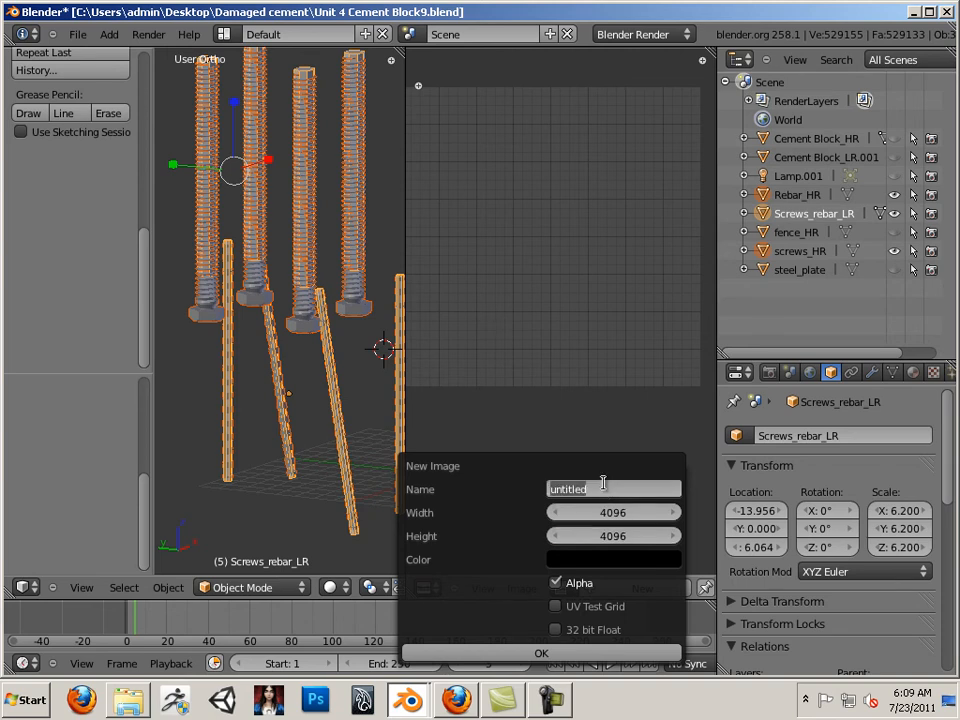
pyautogui.write('Reb')
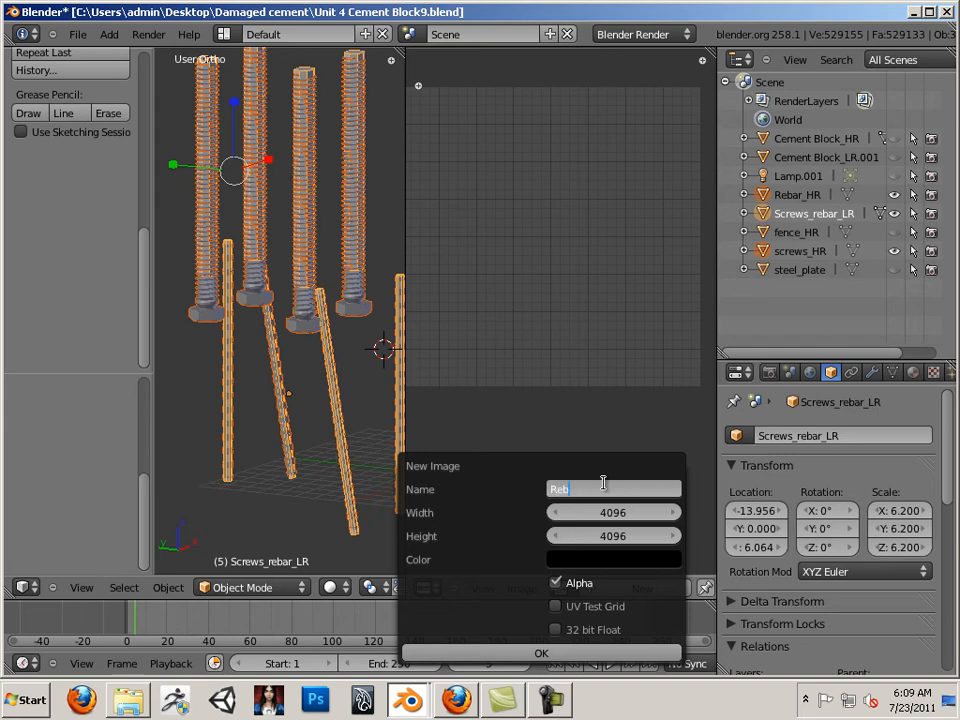
pyautogui.write('ar')
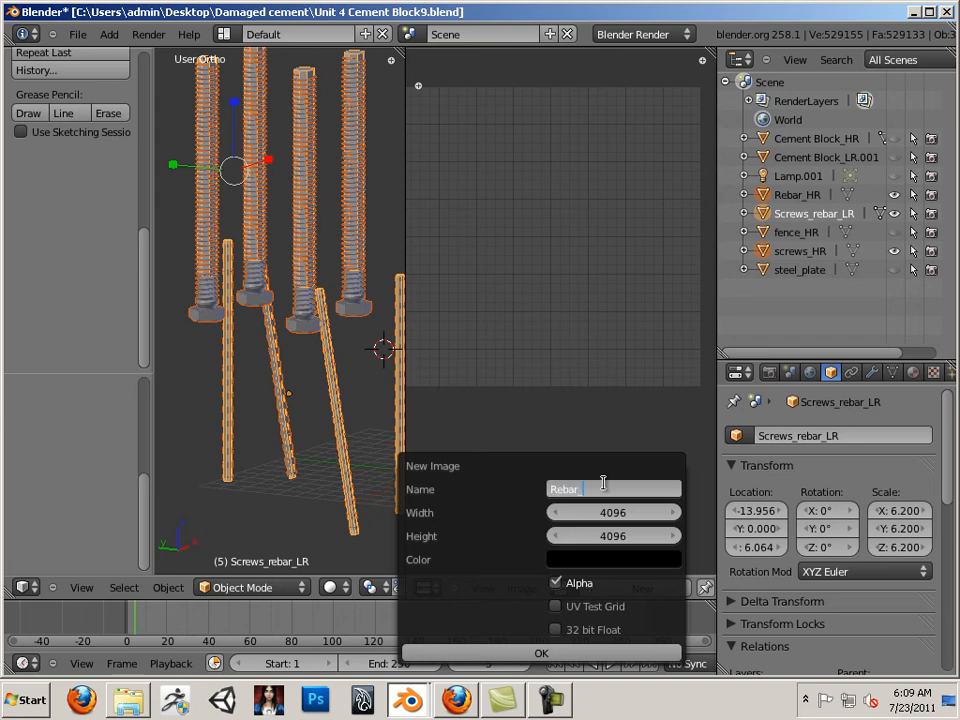
pyautogui.write('_nm')
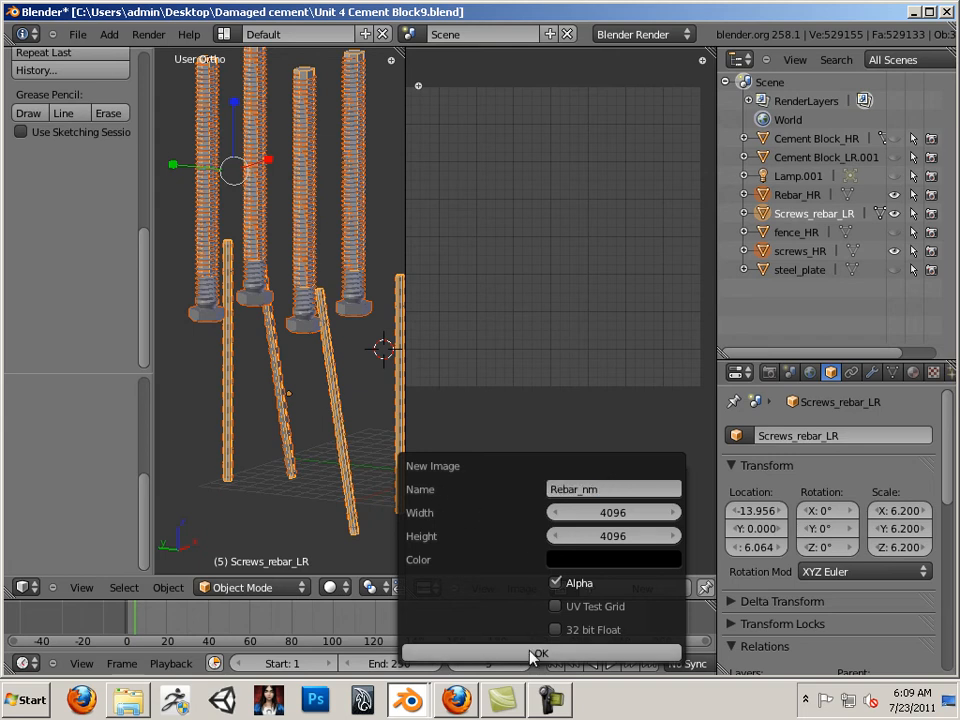
pyautogui.click(540, 652)
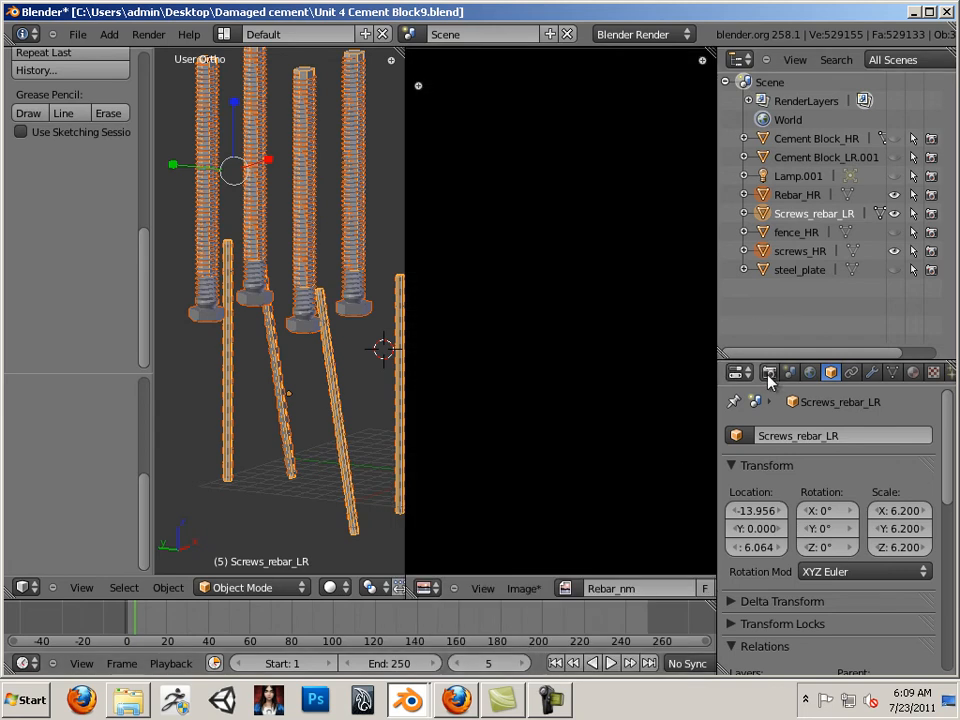
# - Set Bake Mode to Normals with Selected to Active and run a first bake, which finds nothing
pyautogui.click(768, 372)
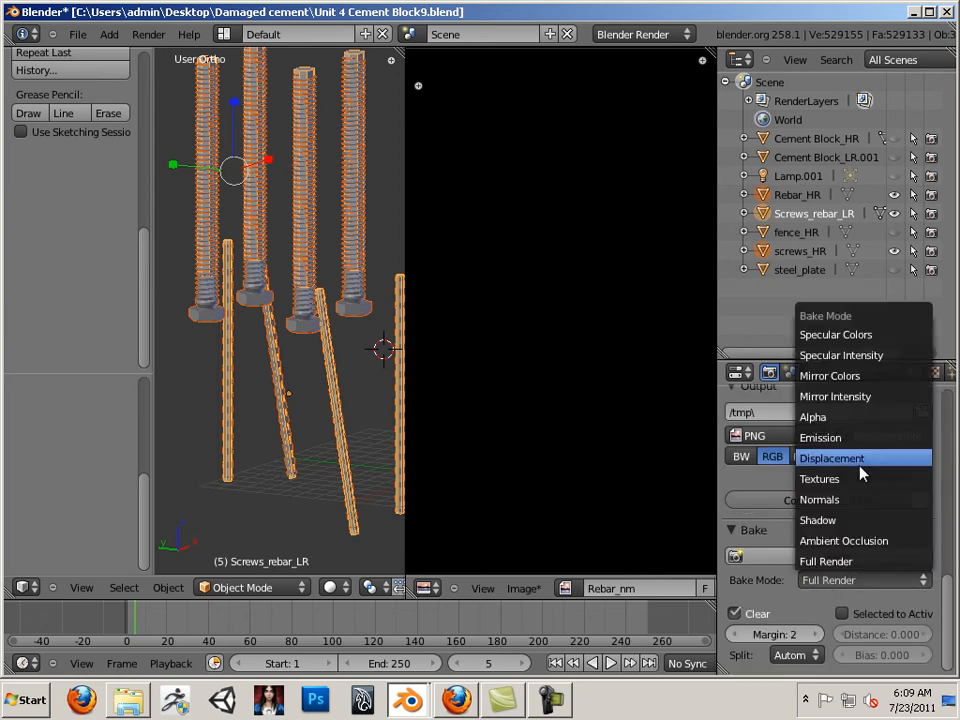
pyautogui.moveTo(820, 478)
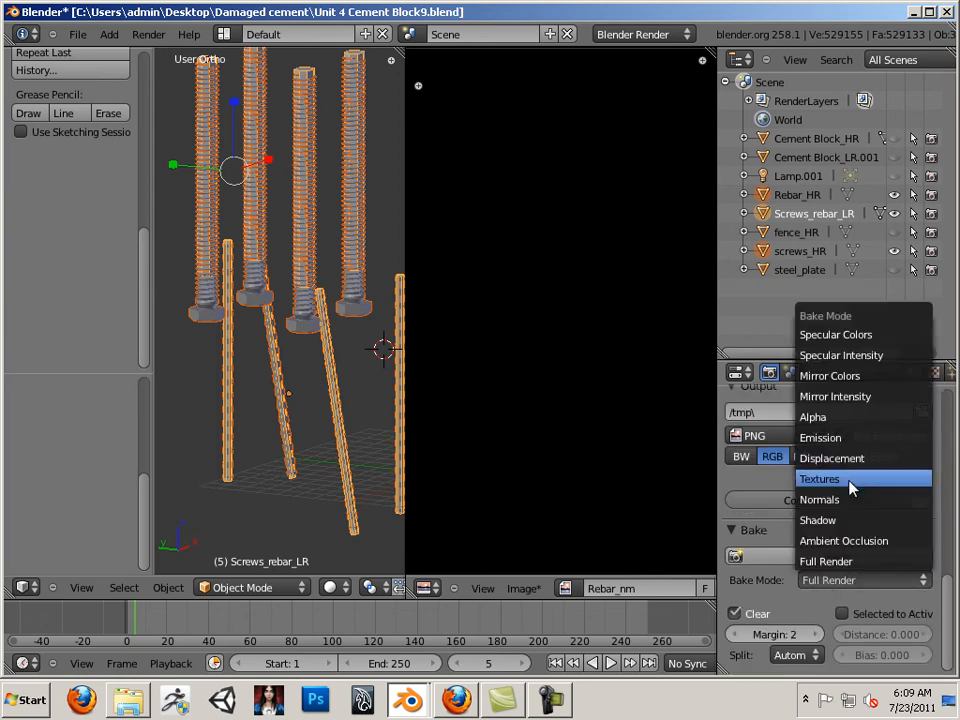
pyautogui.click(820, 498)
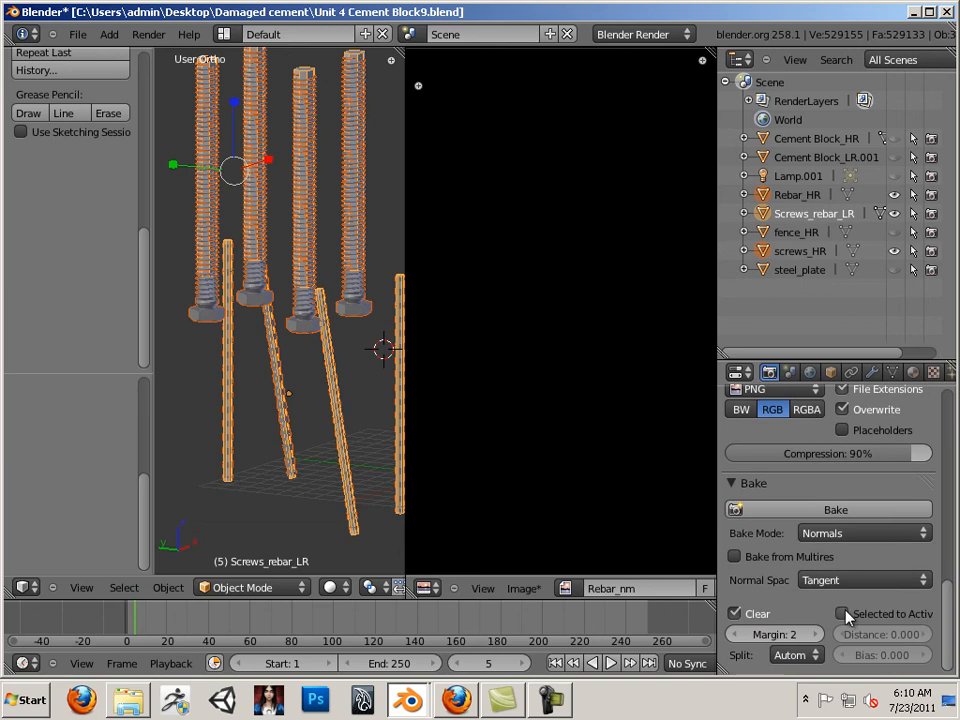
pyautogui.click(844, 612)
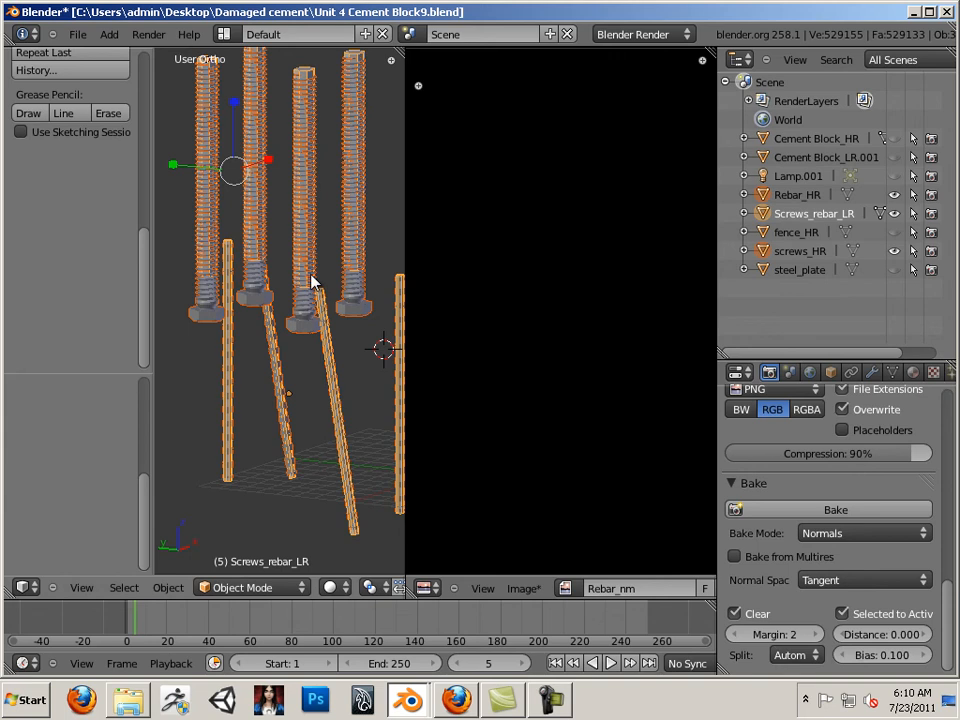
pyautogui.moveTo(404, 432)
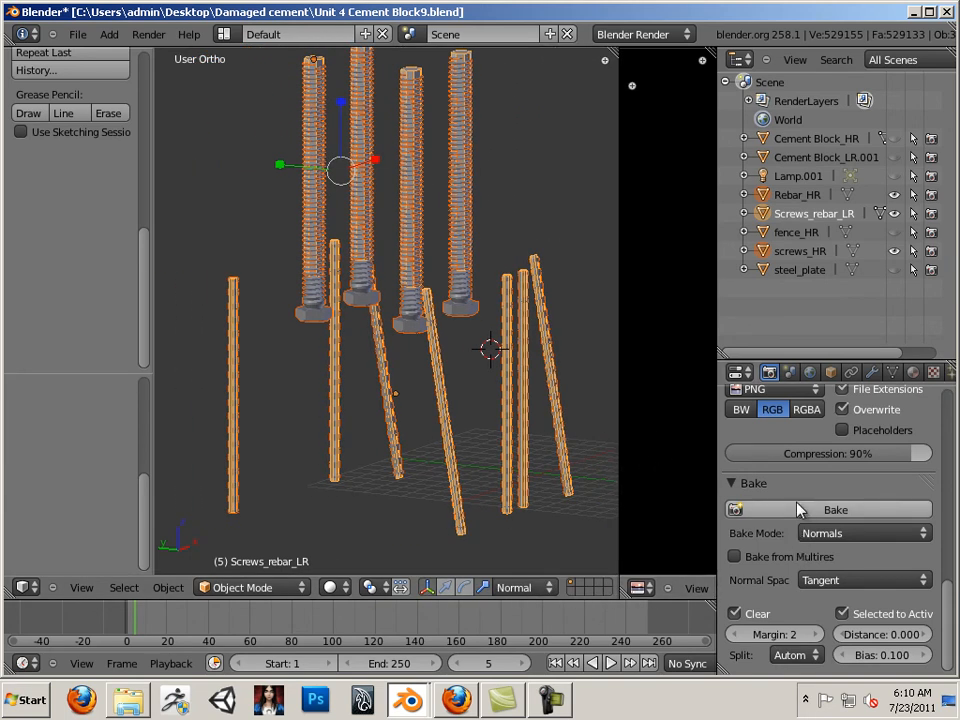
pyautogui.click(836, 510)
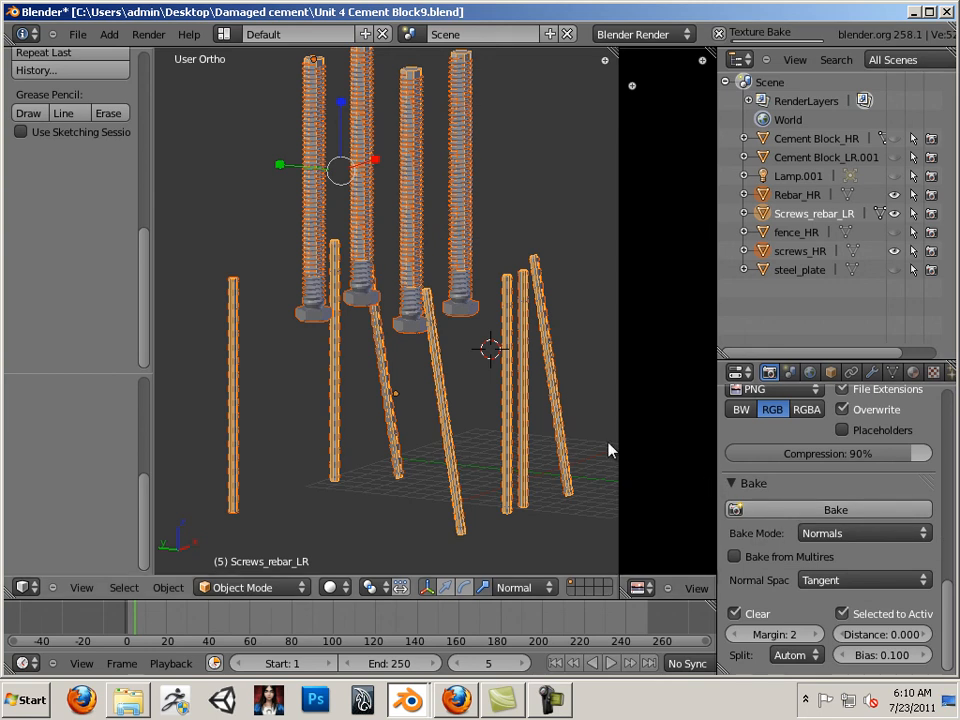
pyautogui.click(836, 510)
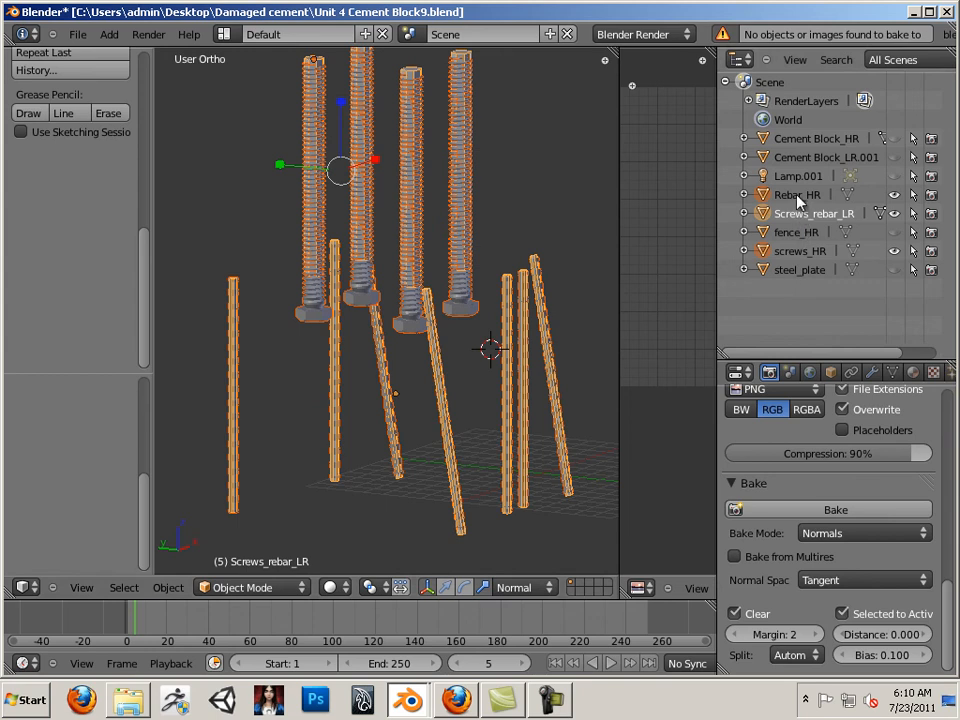
# - Select the high-res and low-res rebar, select all low-res faces and retry the bake
pyautogui.click(796, 194)
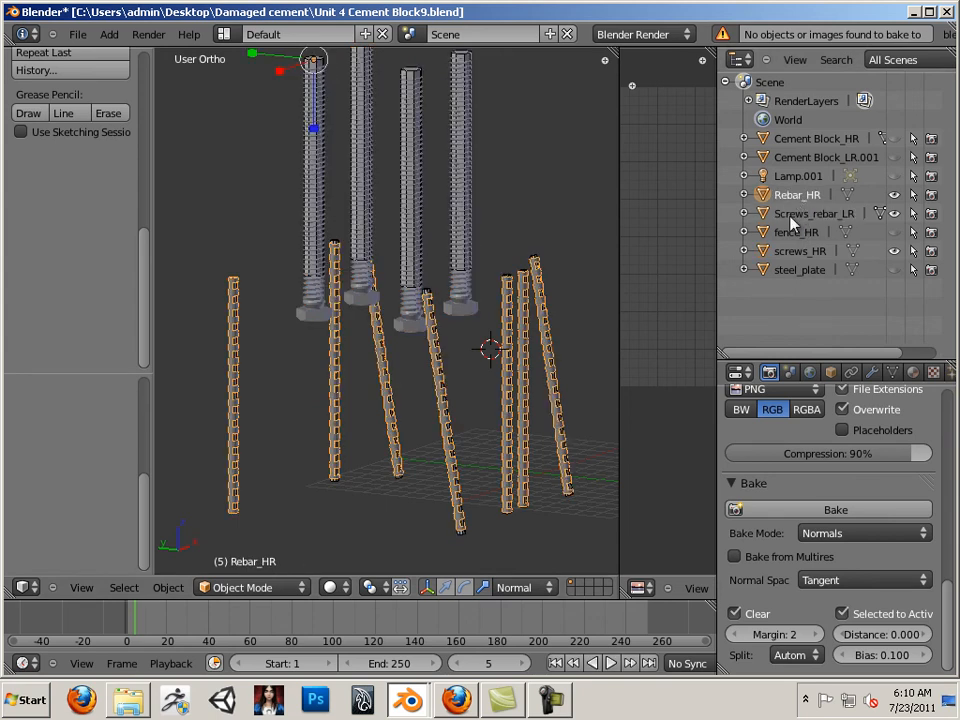
pyautogui.click(814, 212)
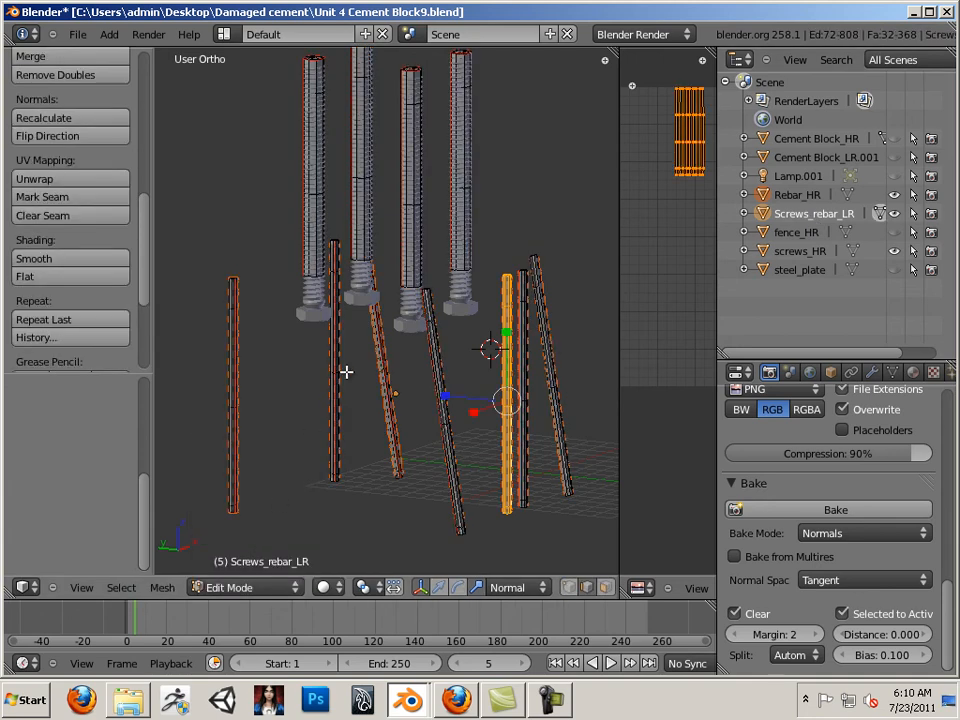
pyautogui.press('a')
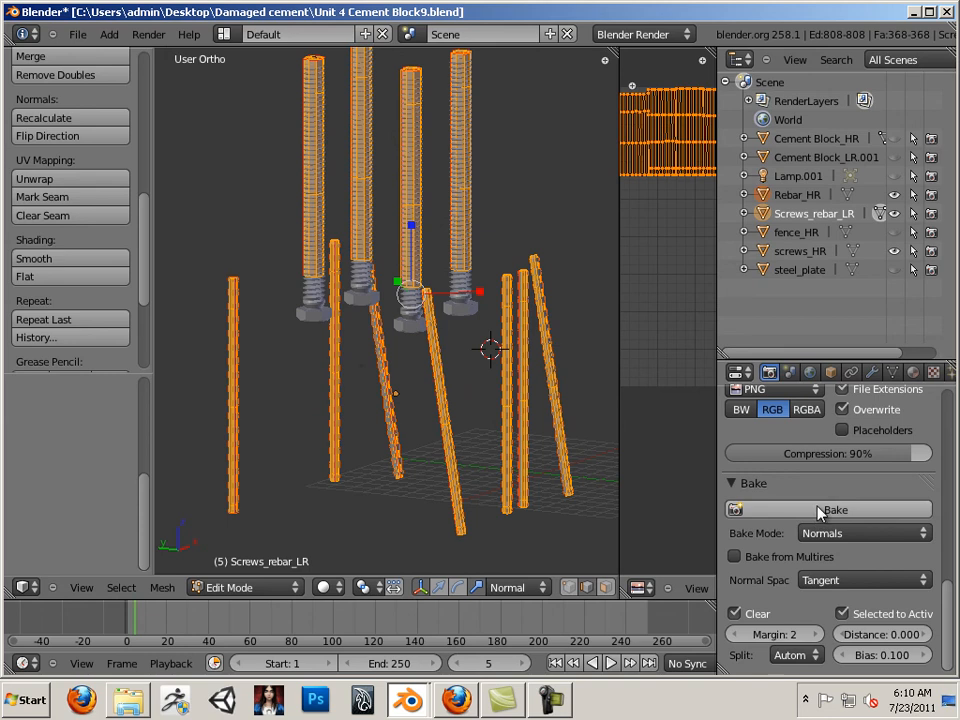
pyautogui.click(836, 510)
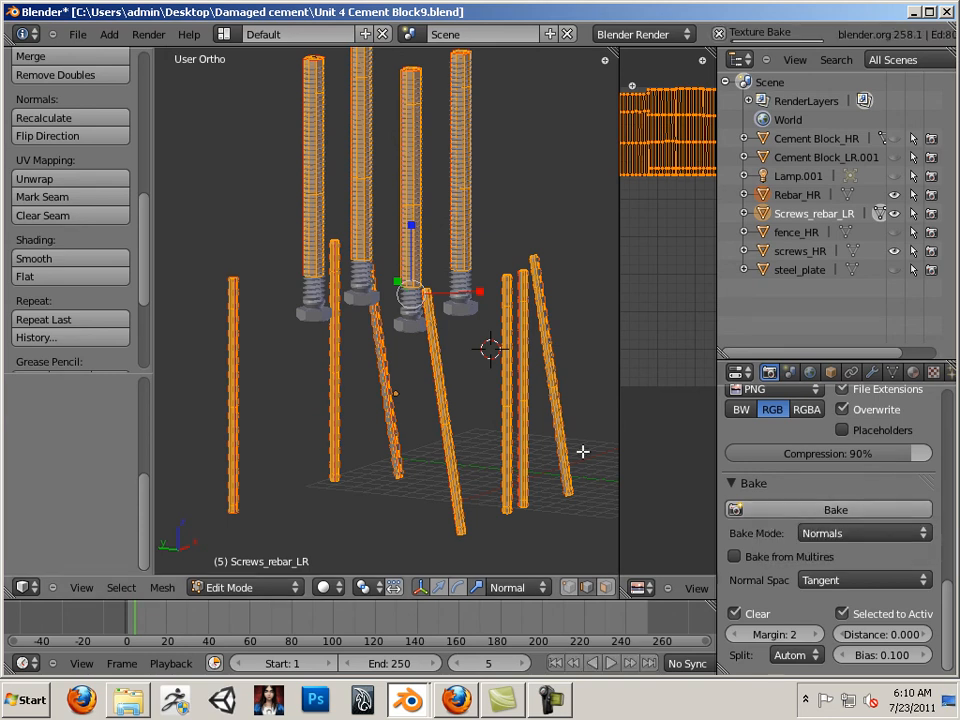
pyautogui.click(836, 510)
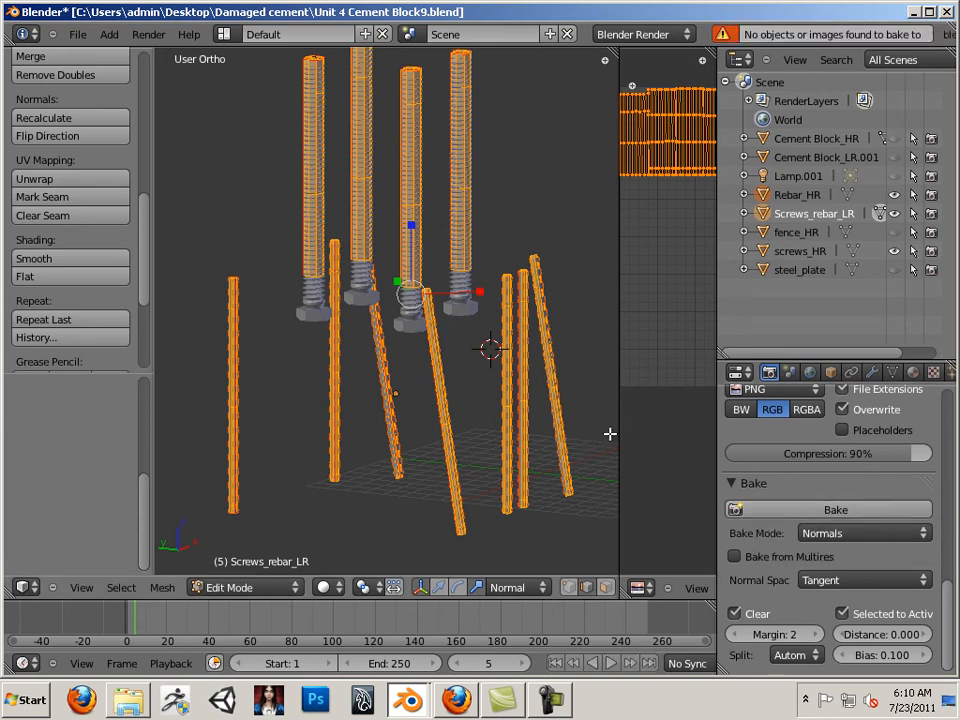
pyautogui.moveTo(644, 248)
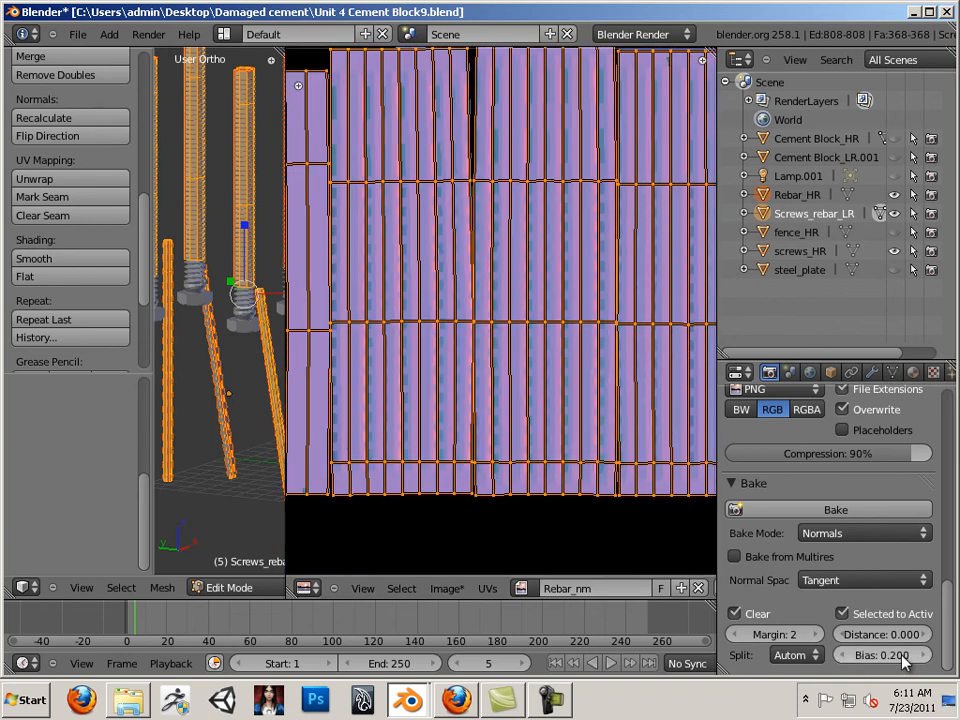
# - Bake Rebar_nm again with Margin lowered to 0 and Bias about 1.5
pyautogui.click(836, 510)
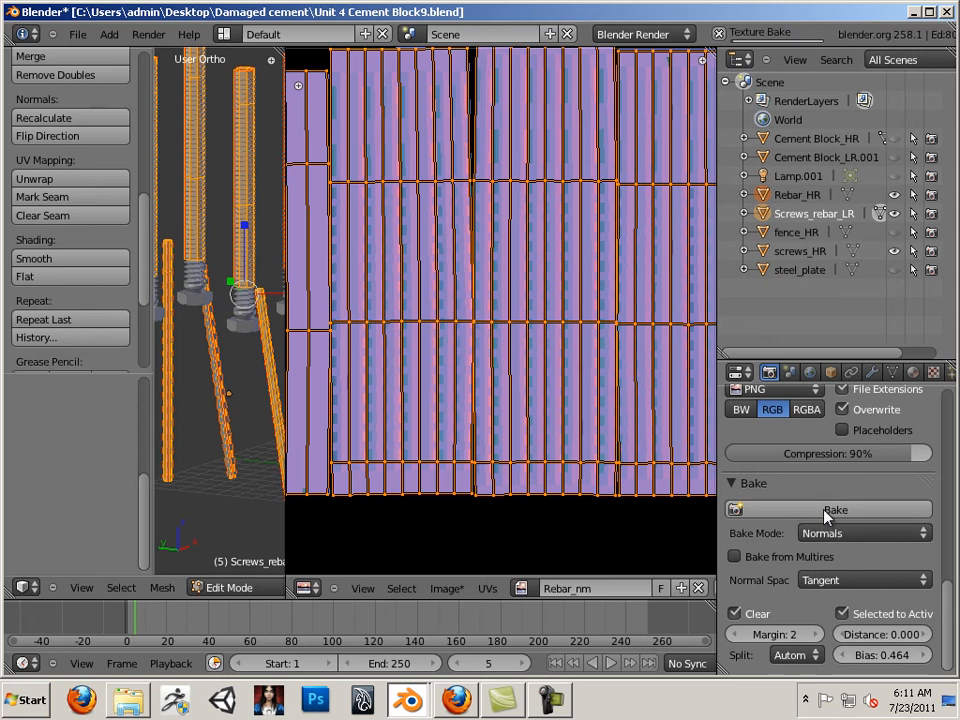
pyautogui.moveTo(744, 516)
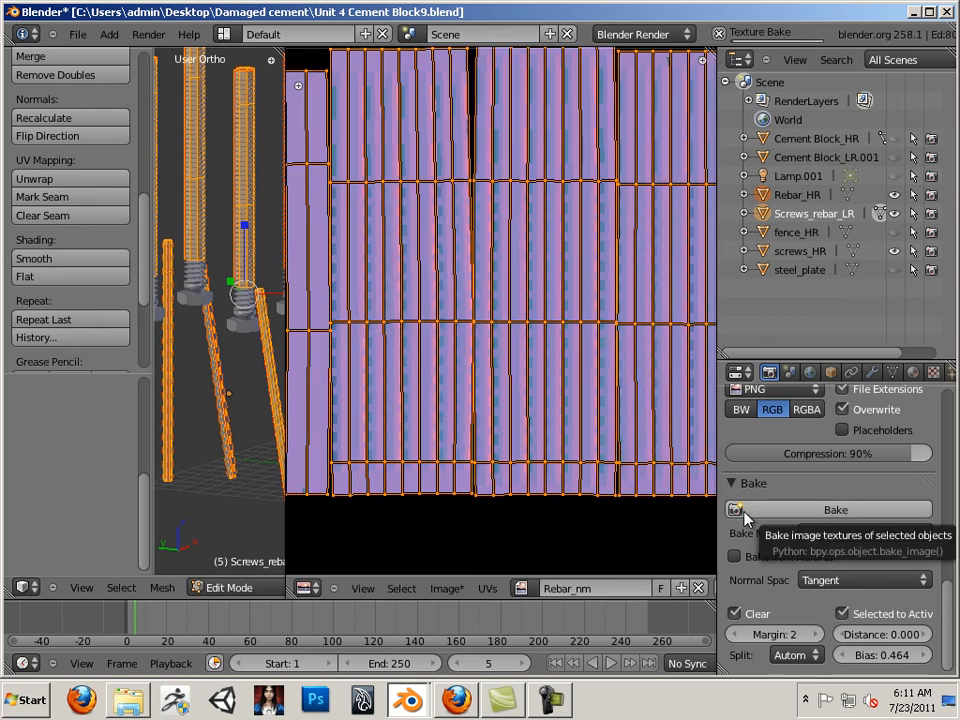
pyautogui.click(836, 510)
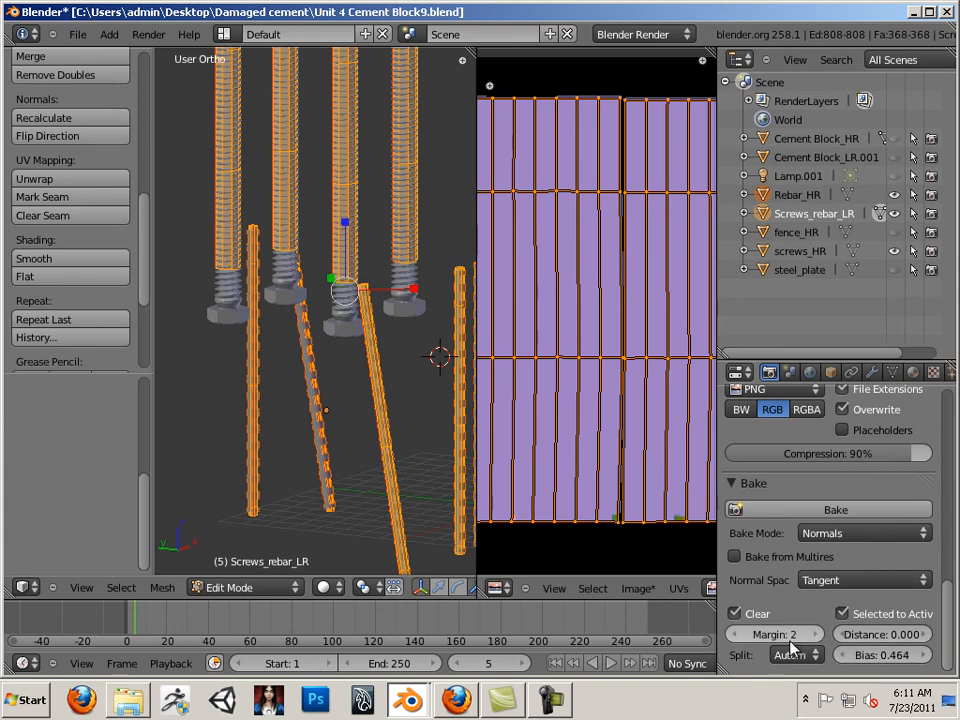
pyautogui.click(738, 634)
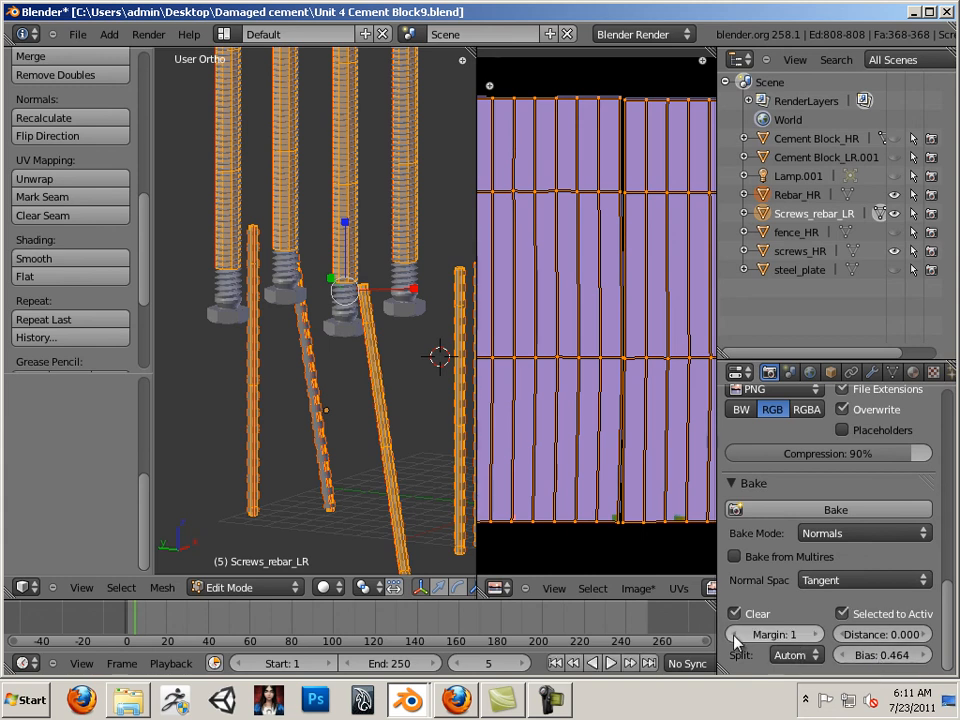
pyautogui.click(742, 634)
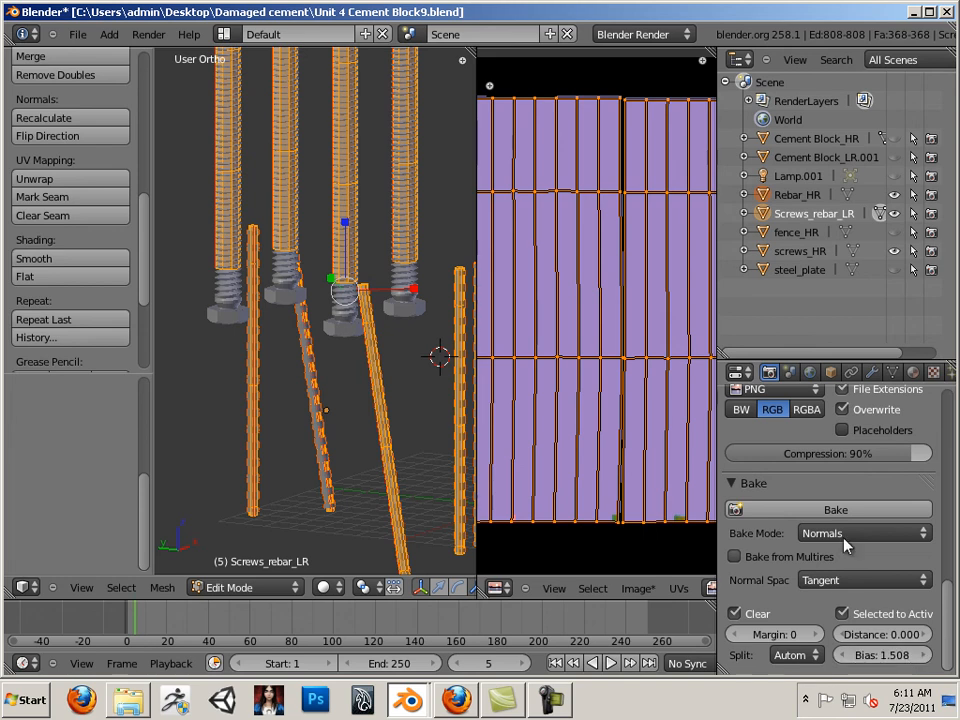
pyautogui.click(836, 510)
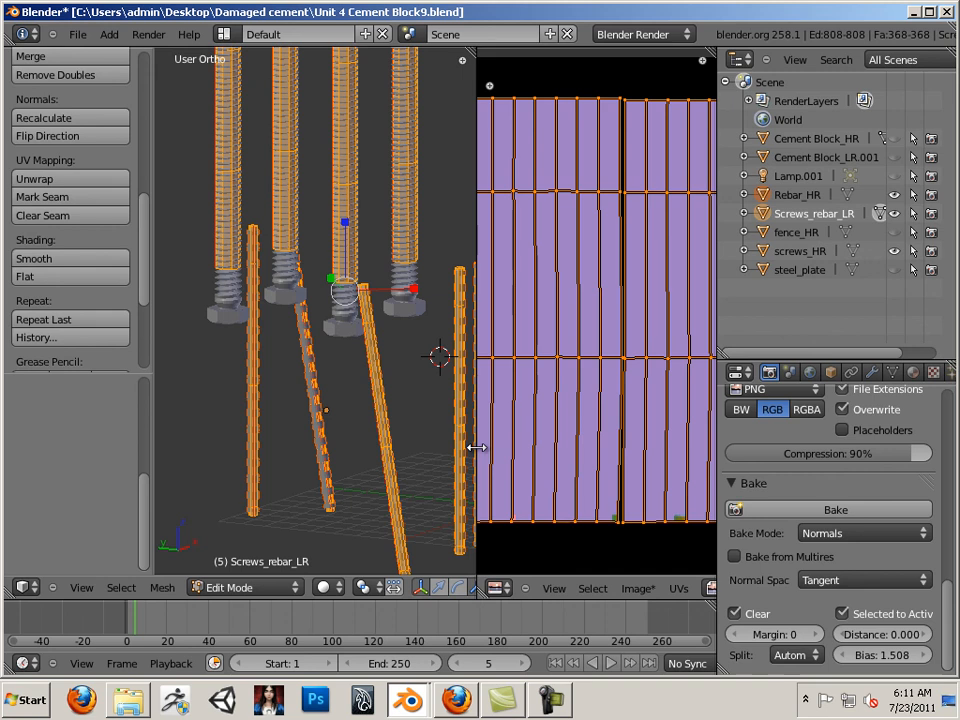
pyautogui.moveTo(836, 248)
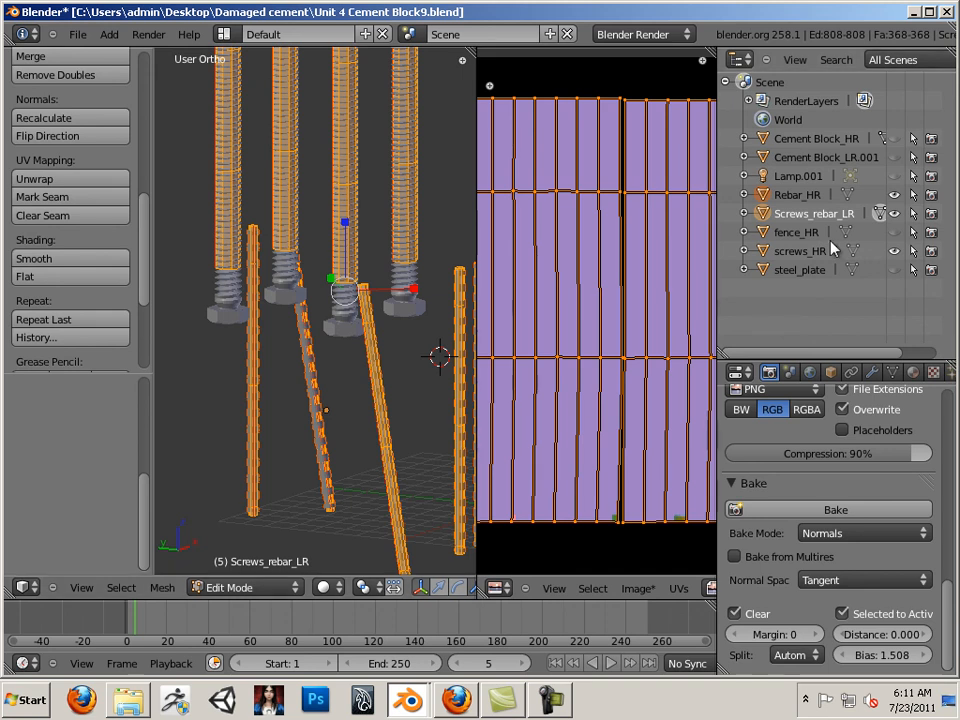
# - Bake Screws_HR and Rebar_HR detail onto active Screws_rebar_LR as the Rebar_nm tangent normal map
pyautogui.click(800, 250)
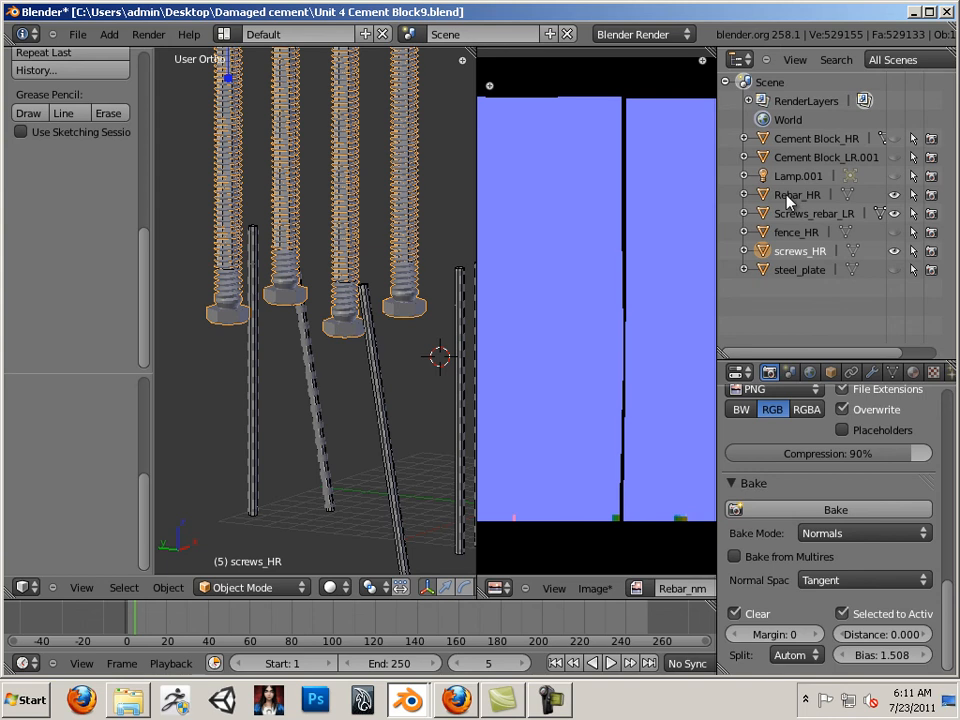
pyautogui.click(796, 194)
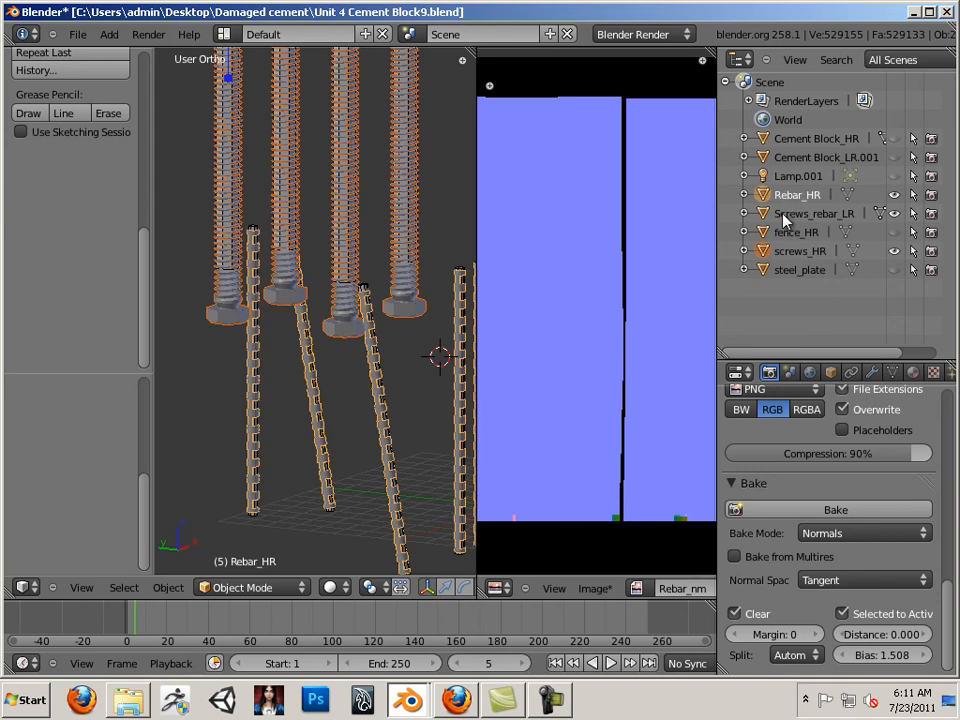
pyautogui.click(814, 212)
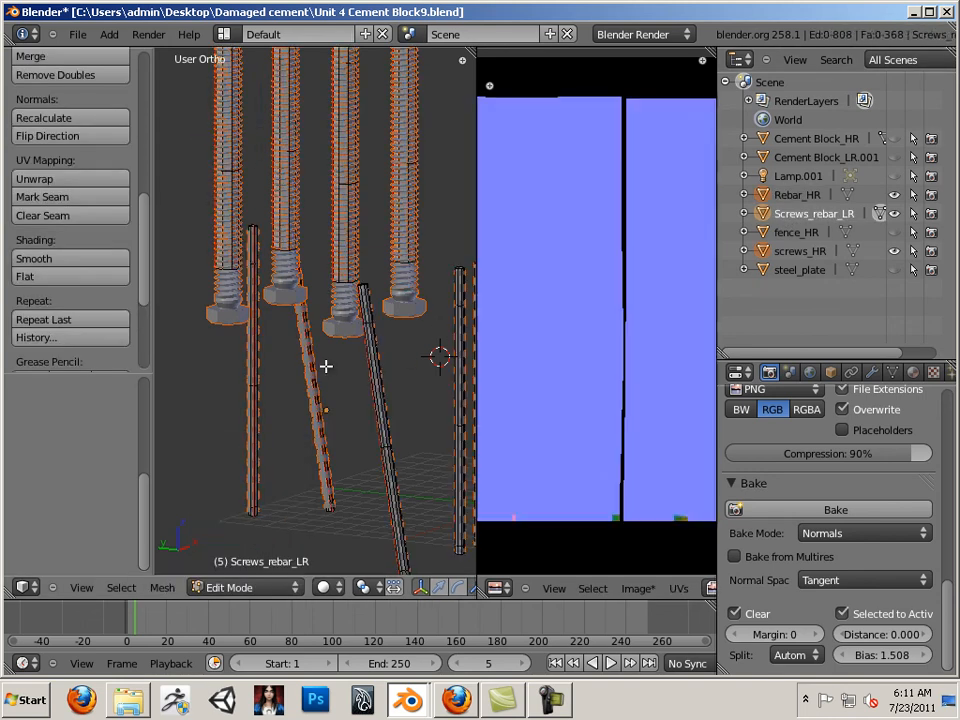
pyautogui.click(836, 510)
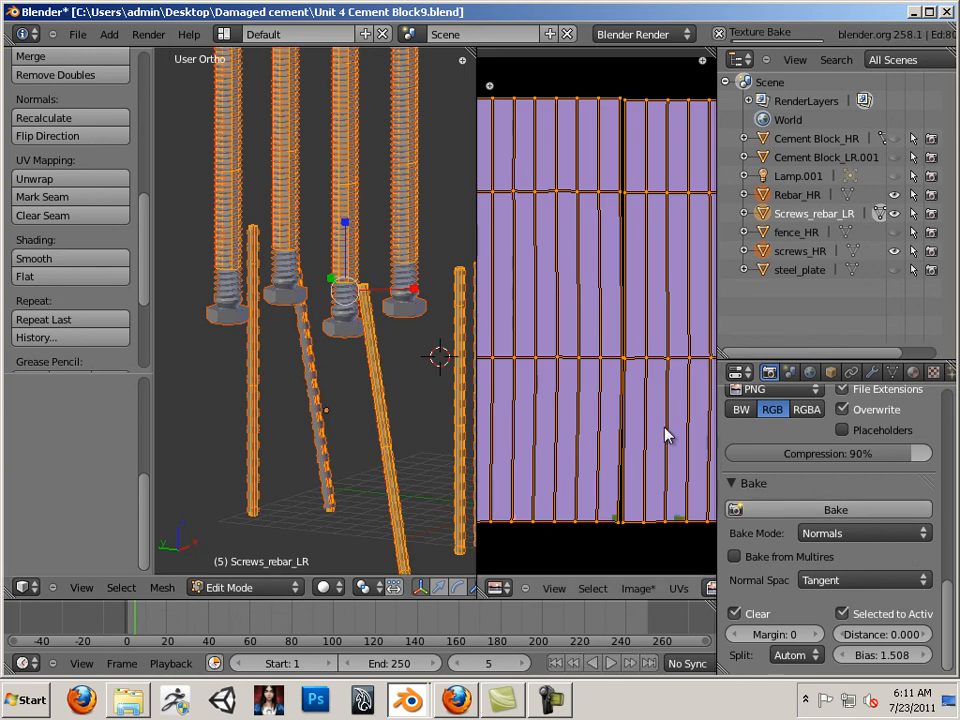
pyautogui.click(834, 510)
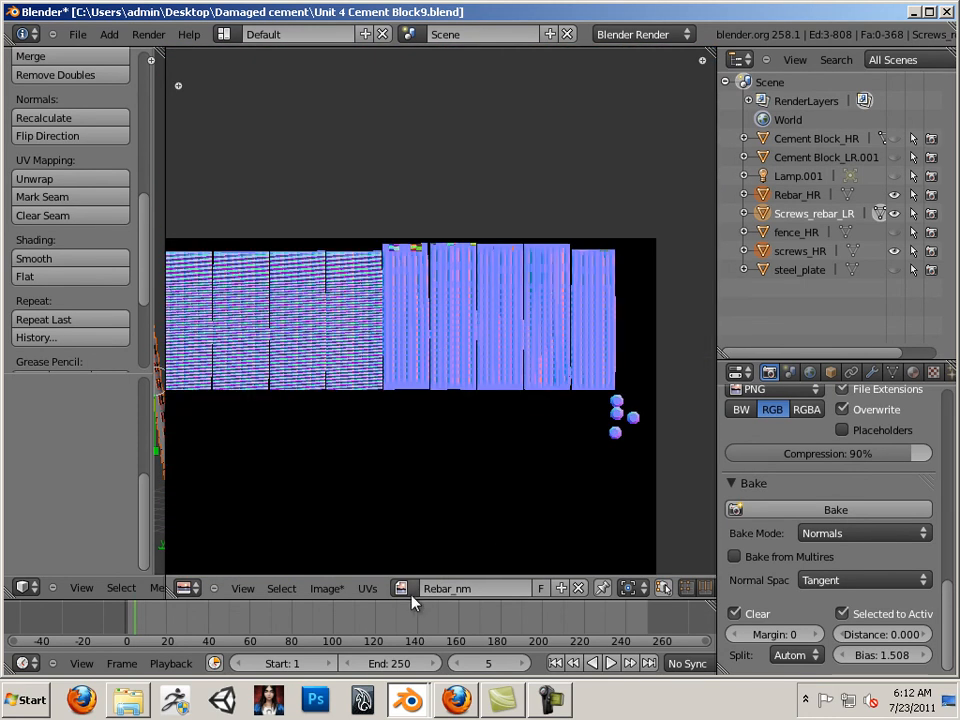
# - Choose Save As Image for the baked Rebar_nm from the UV/Image Editor Image menu
pyautogui.click(328, 588)
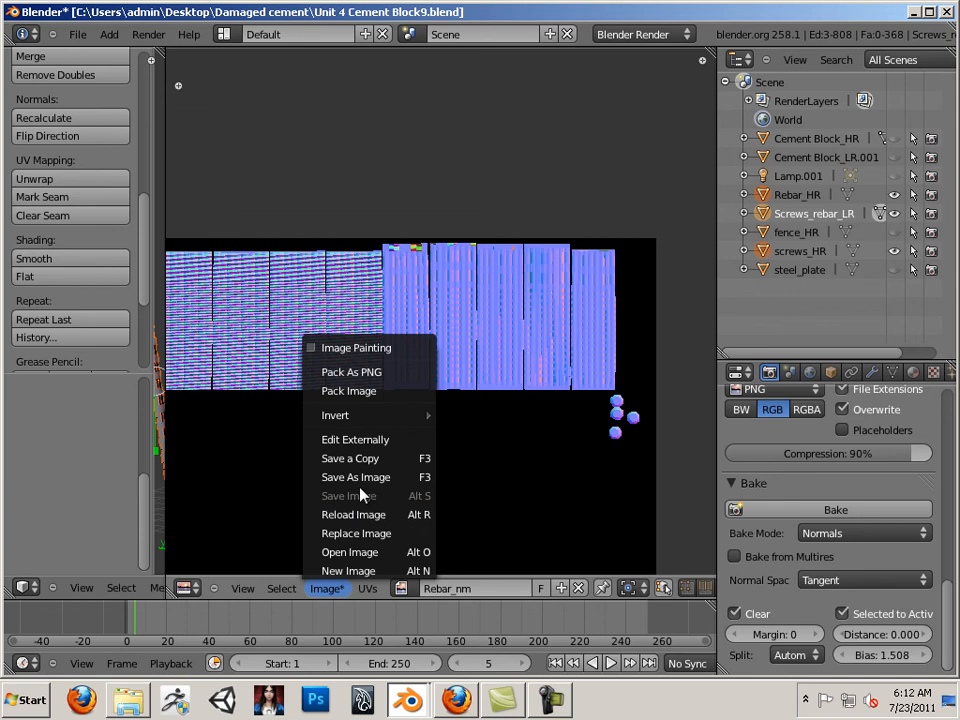
pyautogui.click(356, 476)
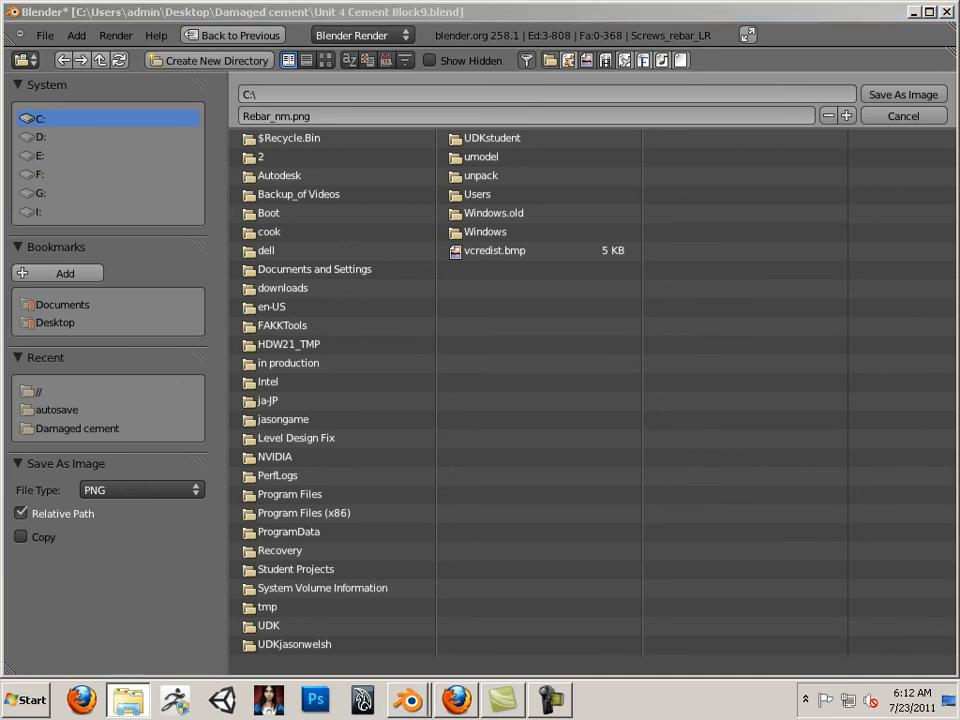
# - Navigate from the Desktop bookmark into the Damaged cement project folder
pyautogui.click(24, 700)
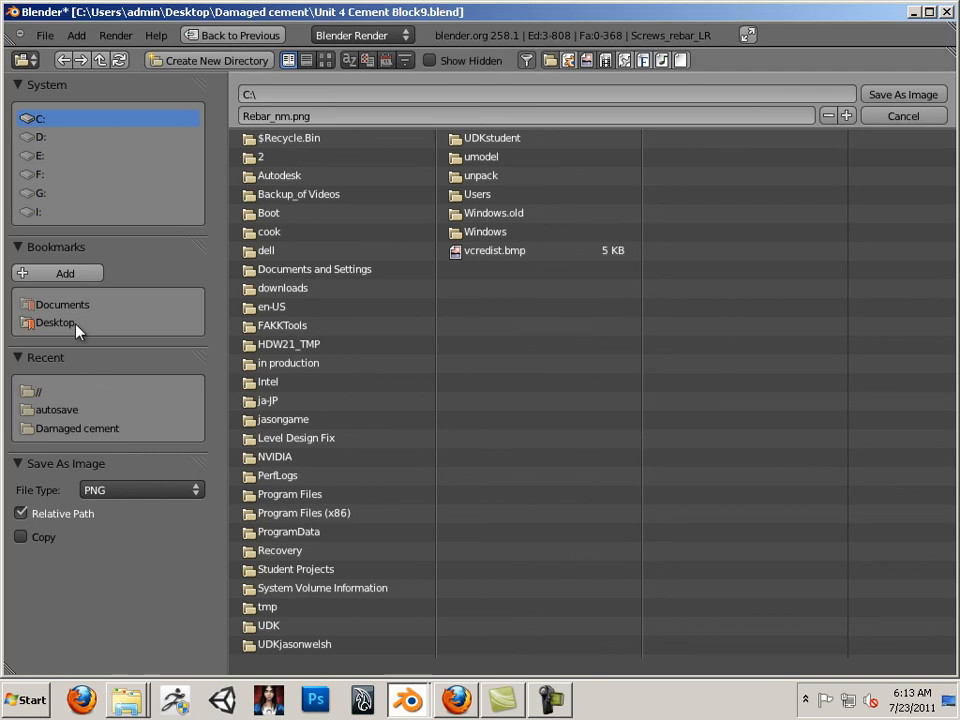
pyautogui.click(56, 322)
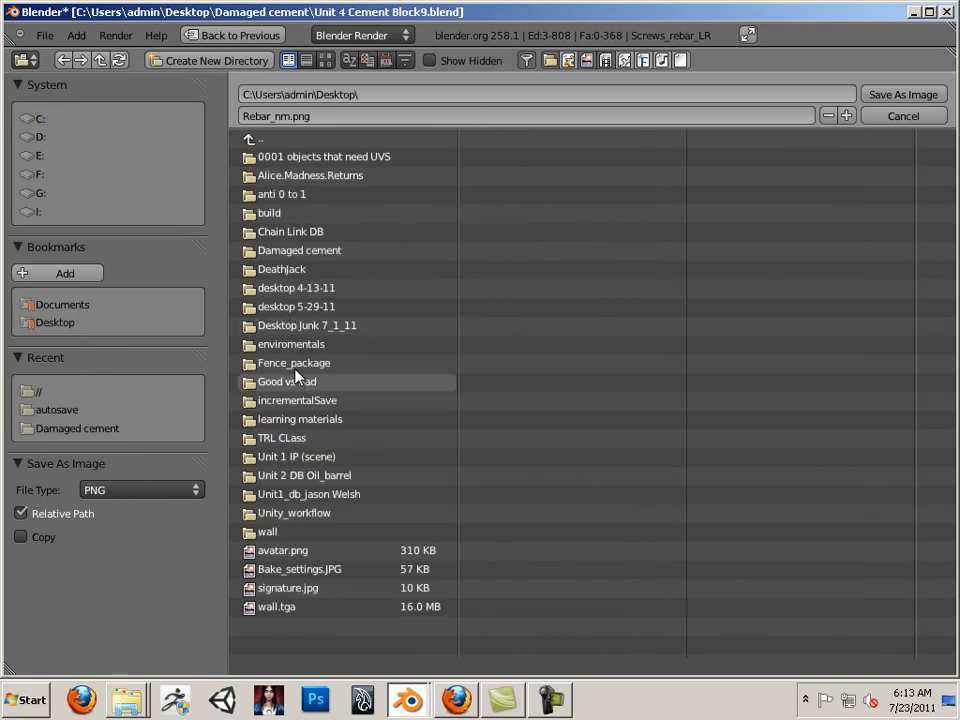
pyautogui.doubleClick(298, 250)
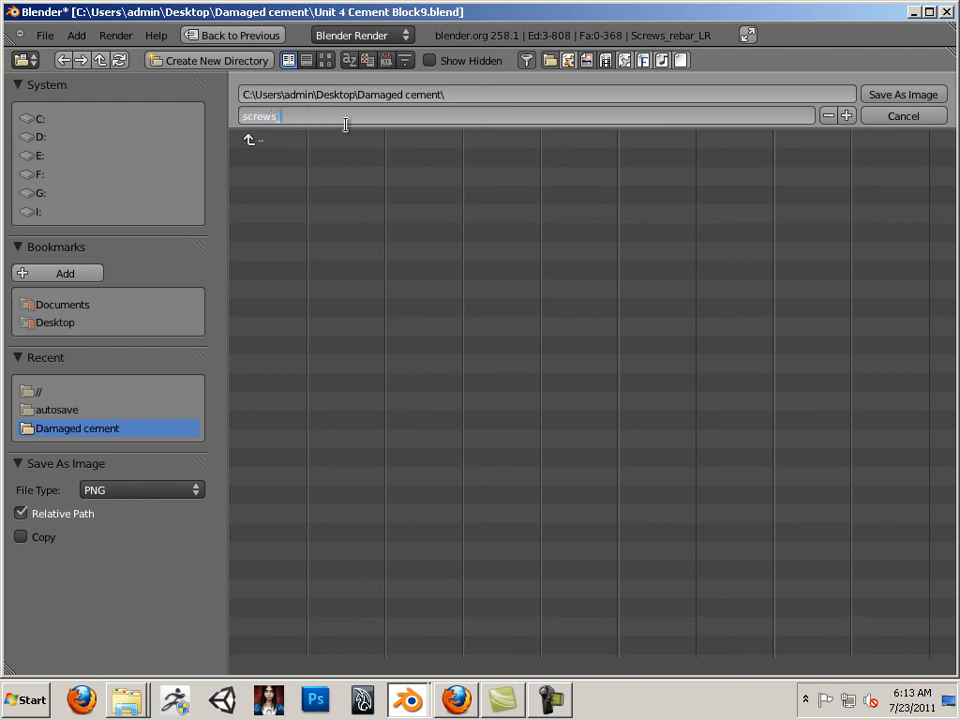
# - Name the image screws_rebar_nm.png and save it as a PNG
pyautogui.write('re')
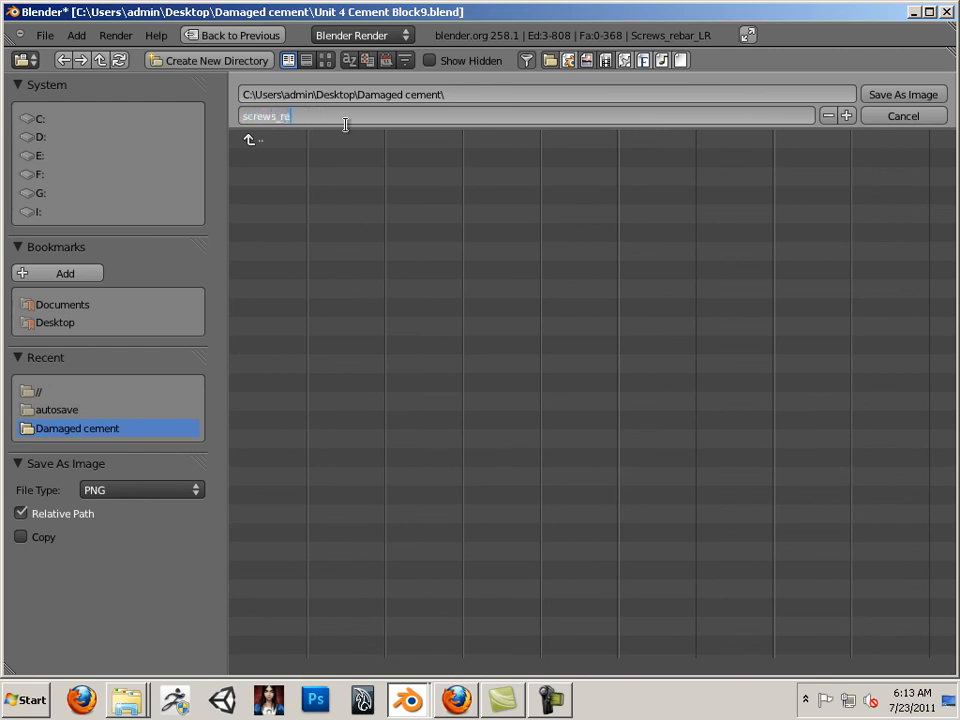
pyautogui.write('bar')
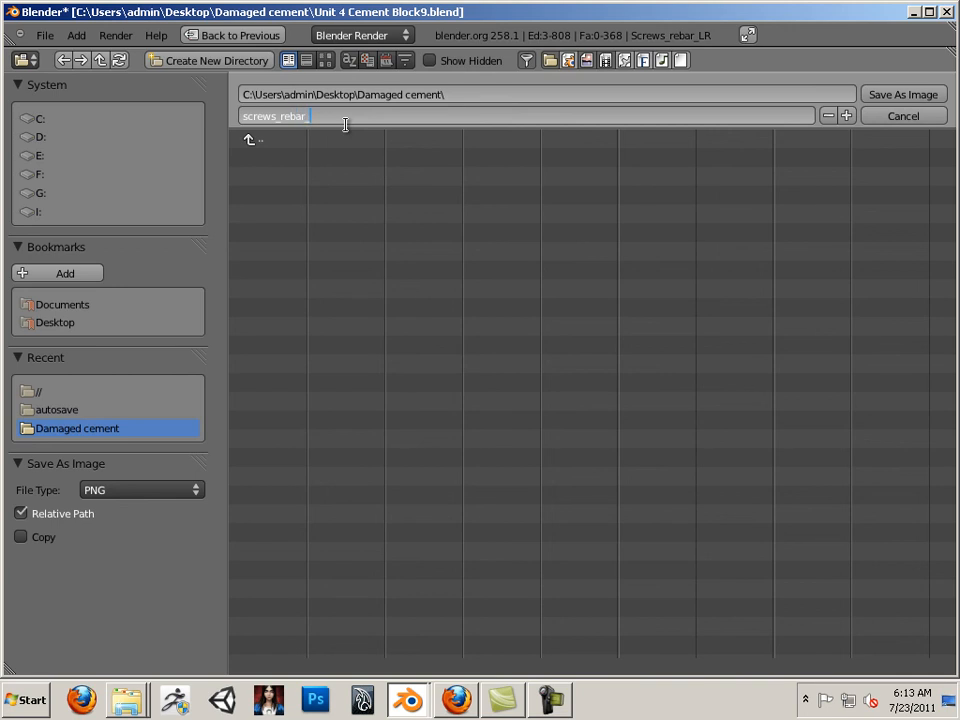
pyautogui.write('_nm.png')
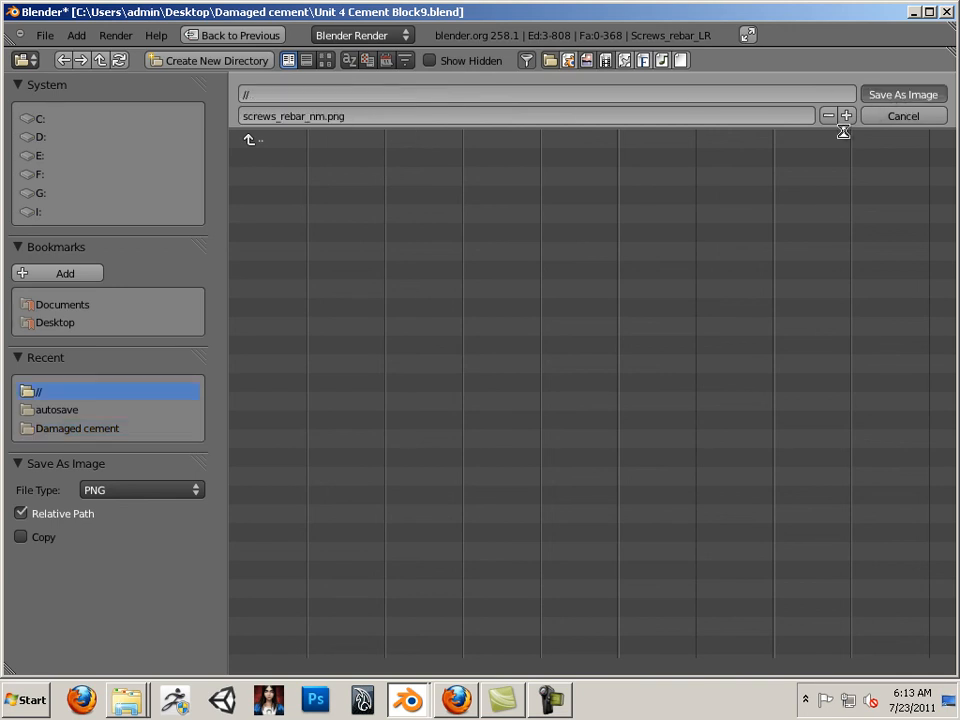
pyautogui.click(902, 114)
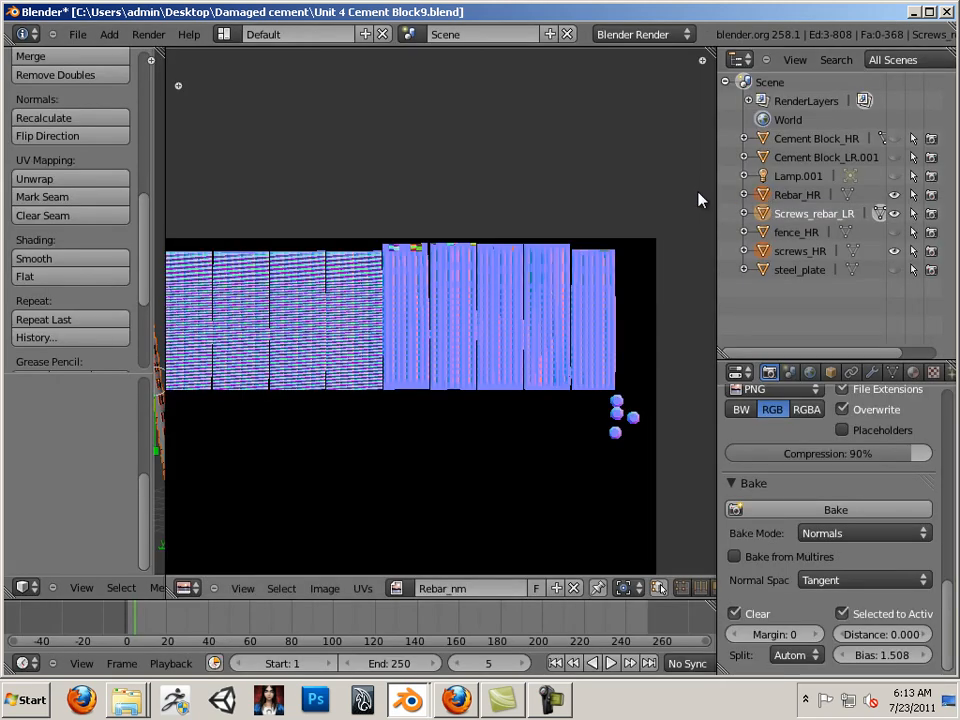
pyautogui.moveTo(676, 216)
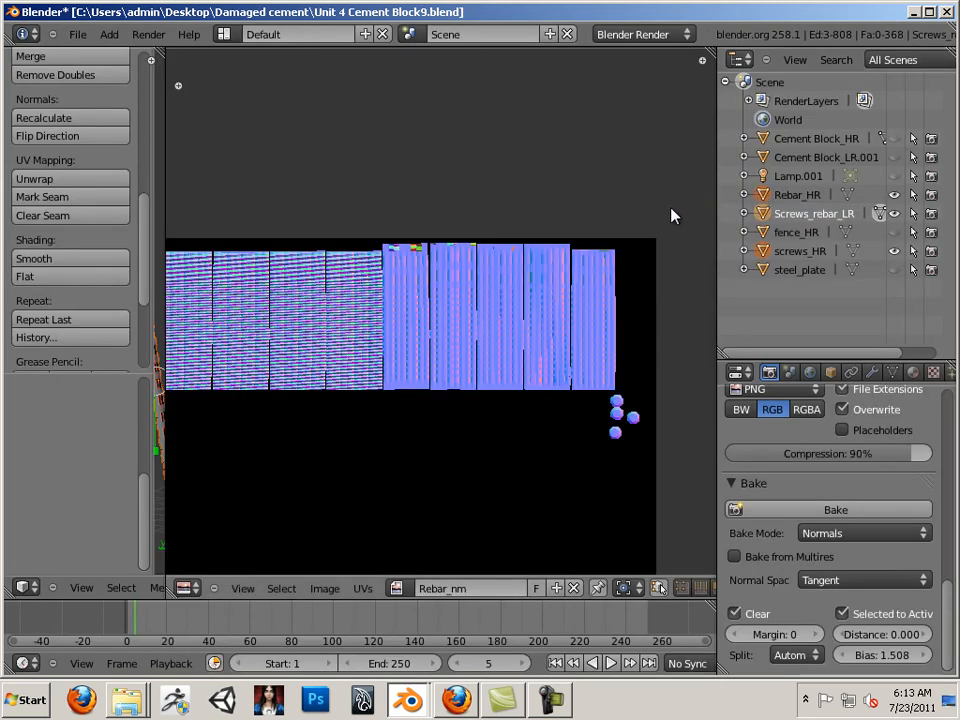